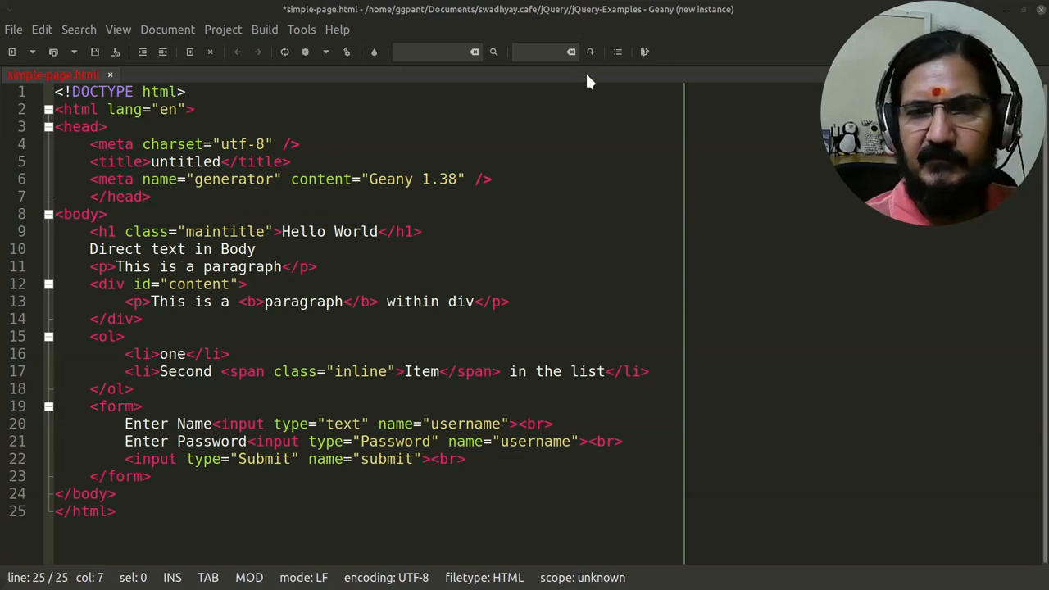
pyautogui.moveTo(505, 325)
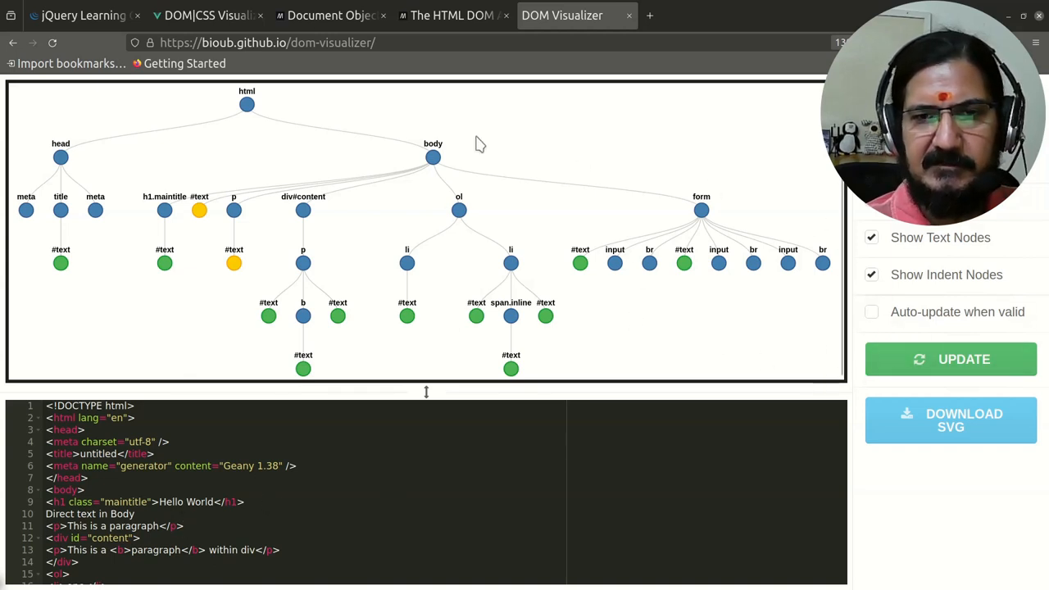
pyautogui.moveTo(217, 172)
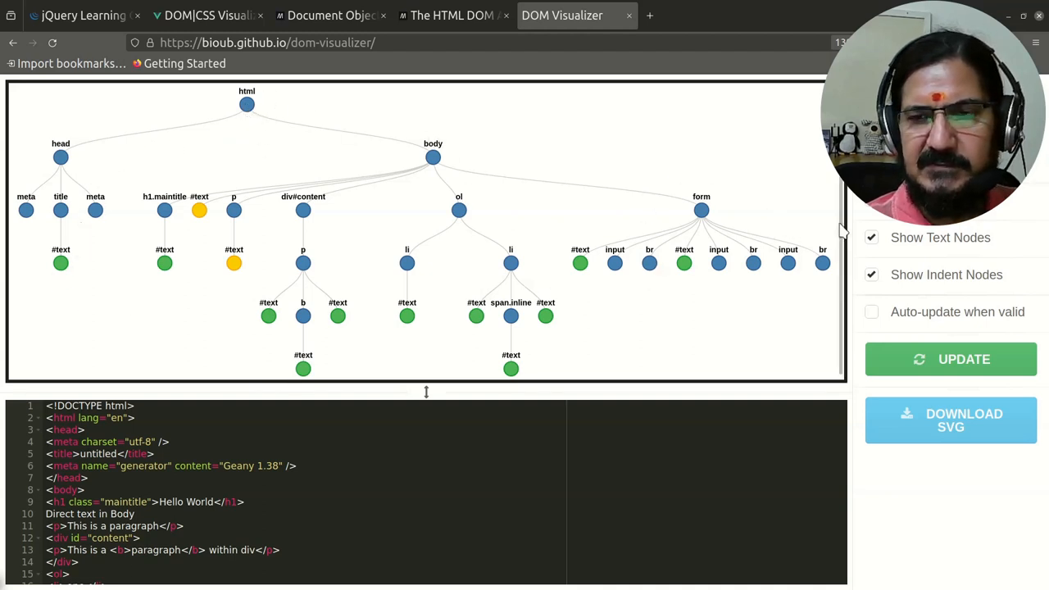
pyautogui.moveTo(118, 146)
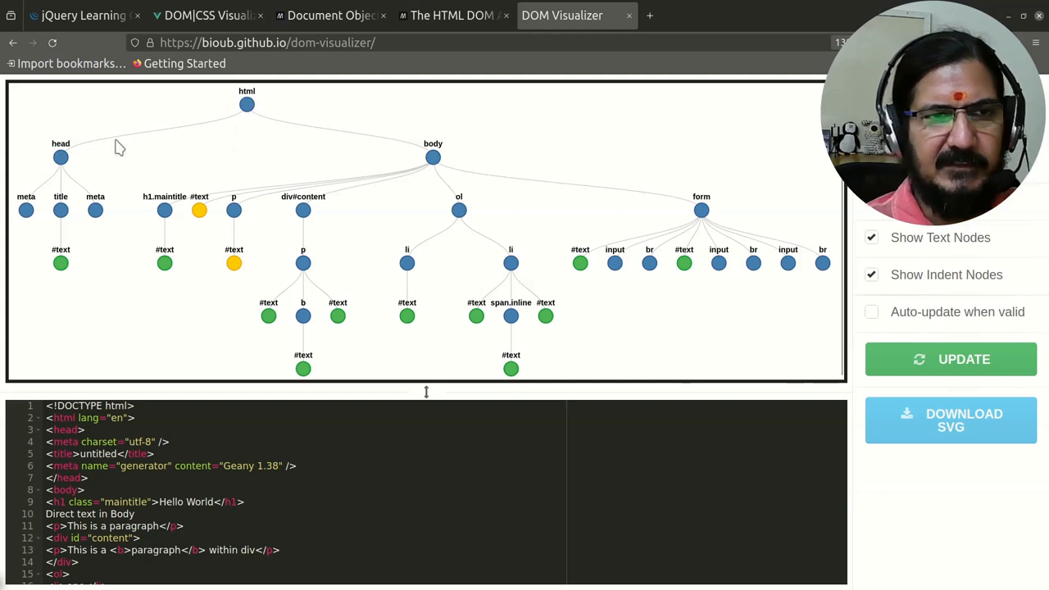
pyautogui.moveTo(249, 118)
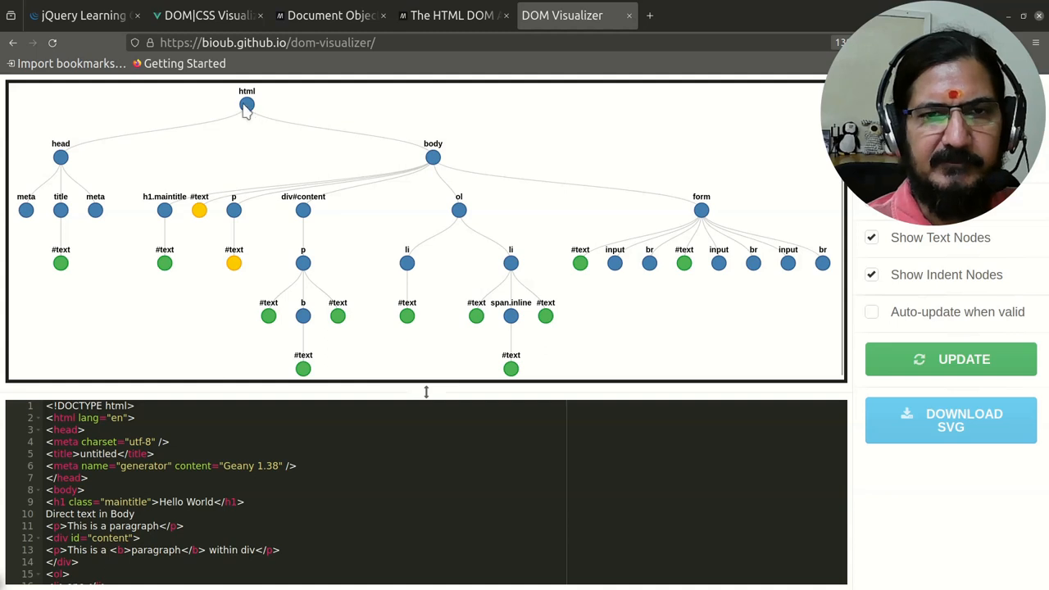
pyautogui.moveTo(62, 157)
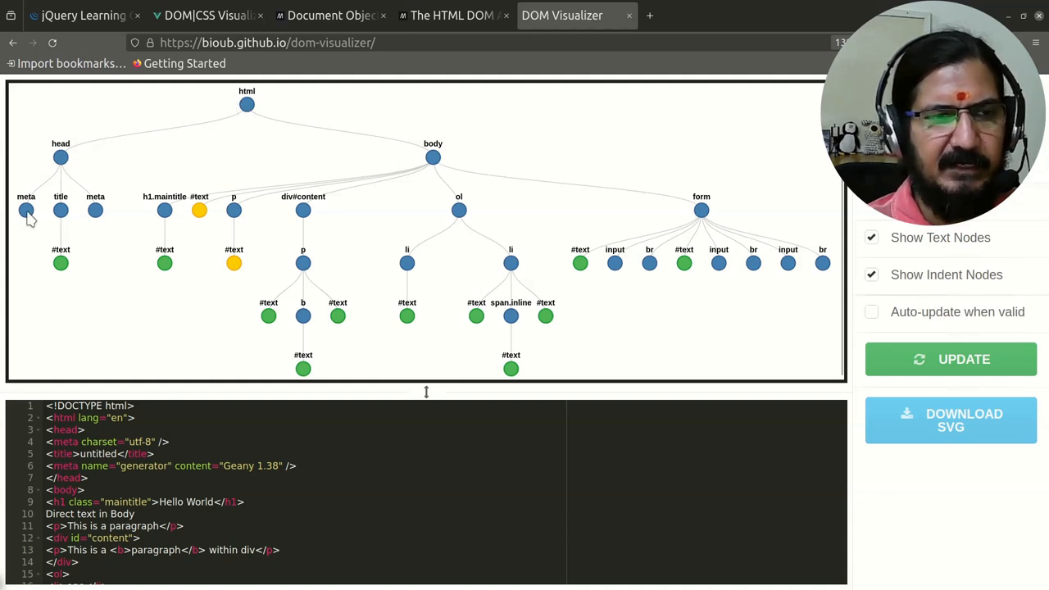
pyautogui.moveTo(98, 216)
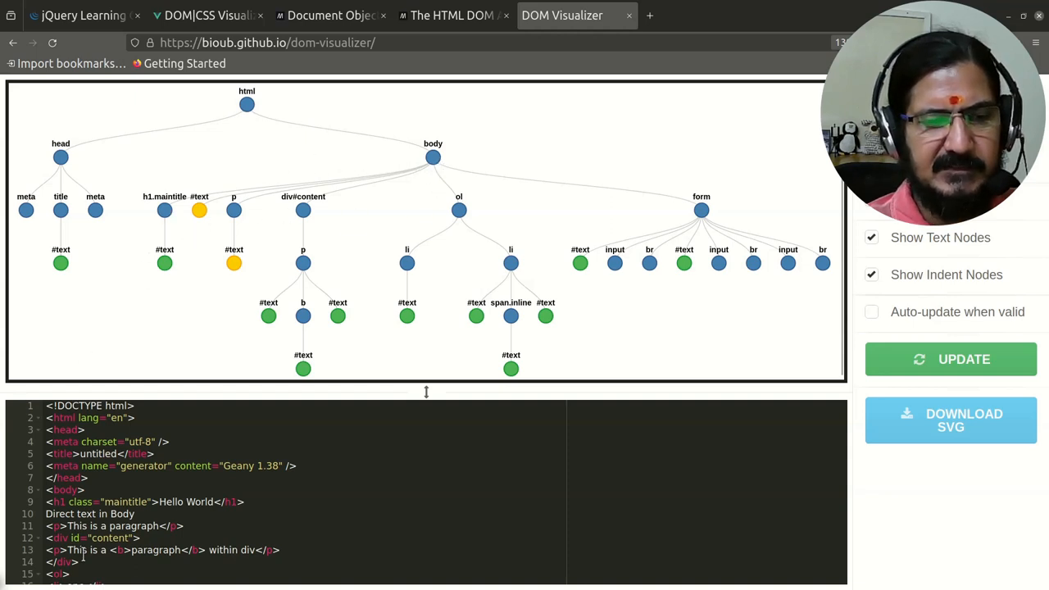
pyautogui.moveTo(170, 210)
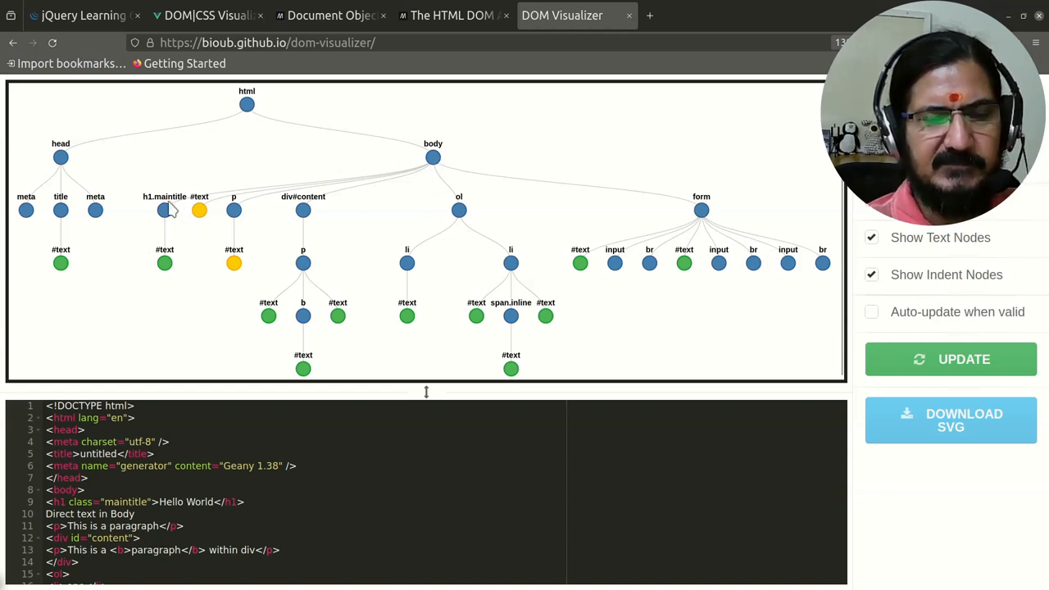
pyautogui.moveTo(167, 285)
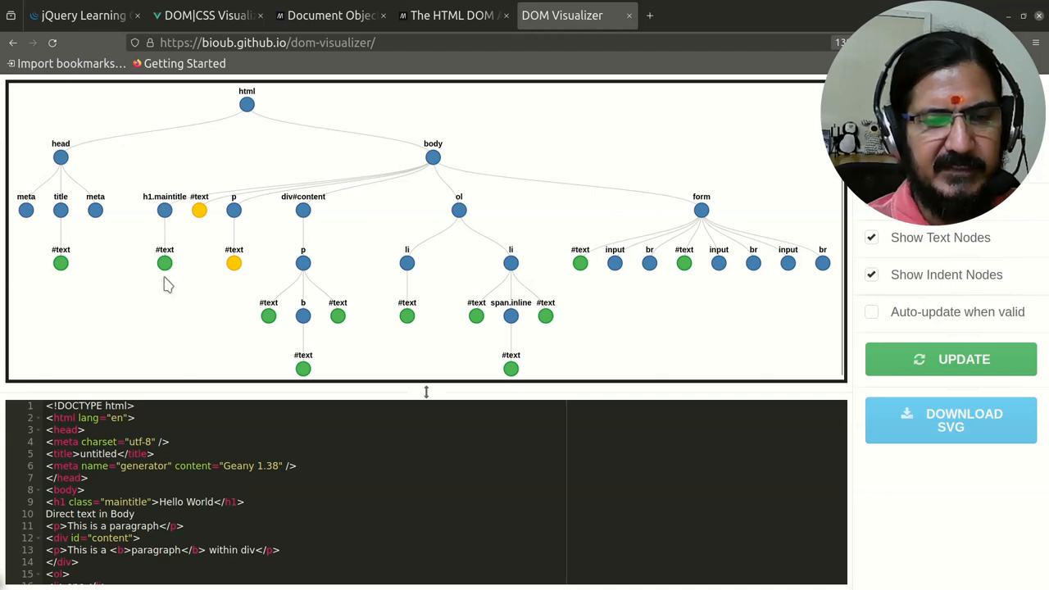
pyautogui.moveTo(246, 223)
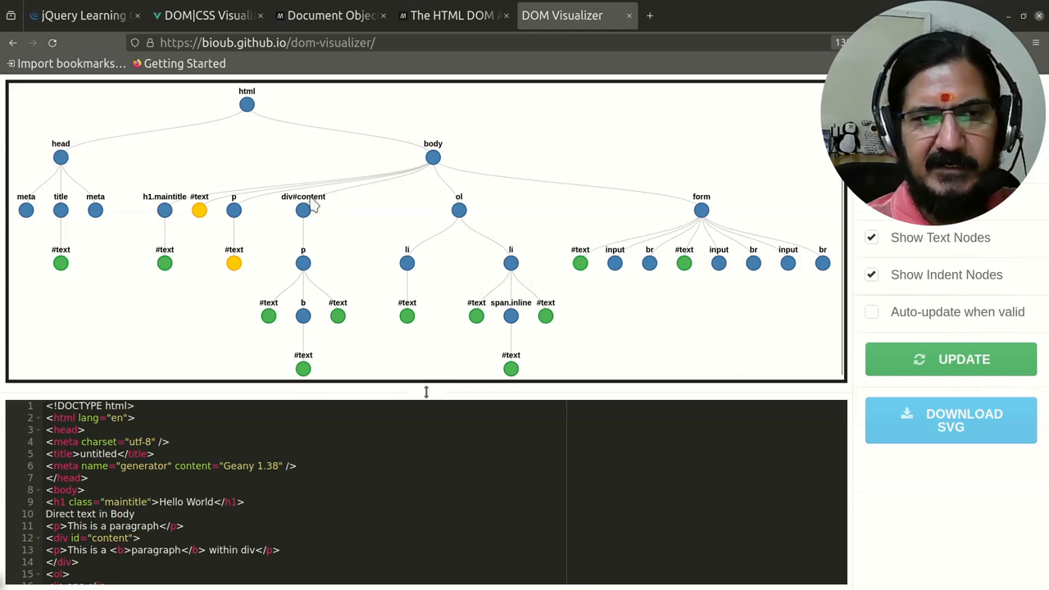
pyautogui.moveTo(303, 265)
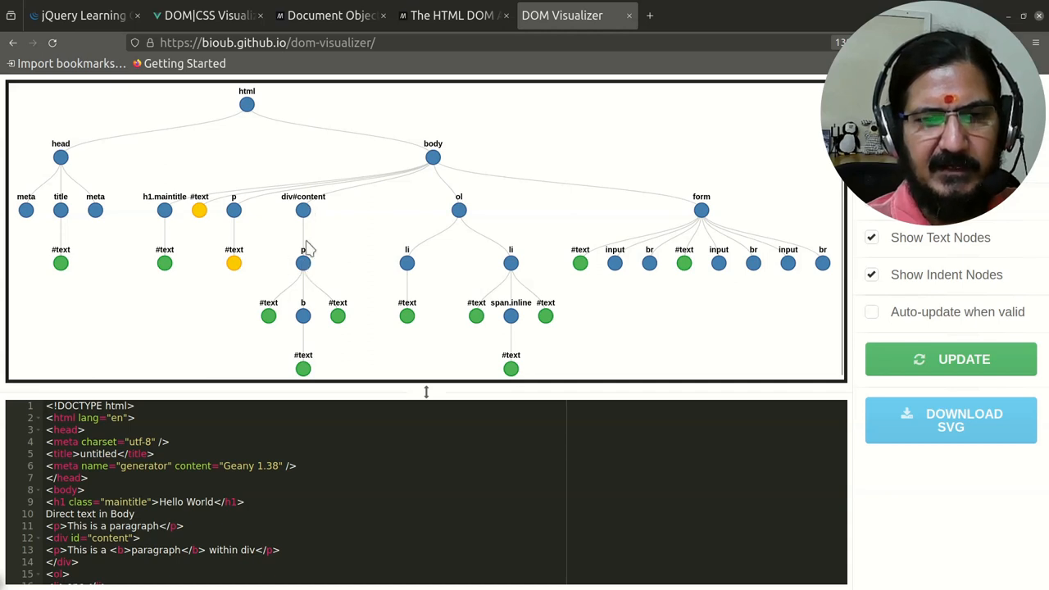
pyautogui.moveTo(304, 328)
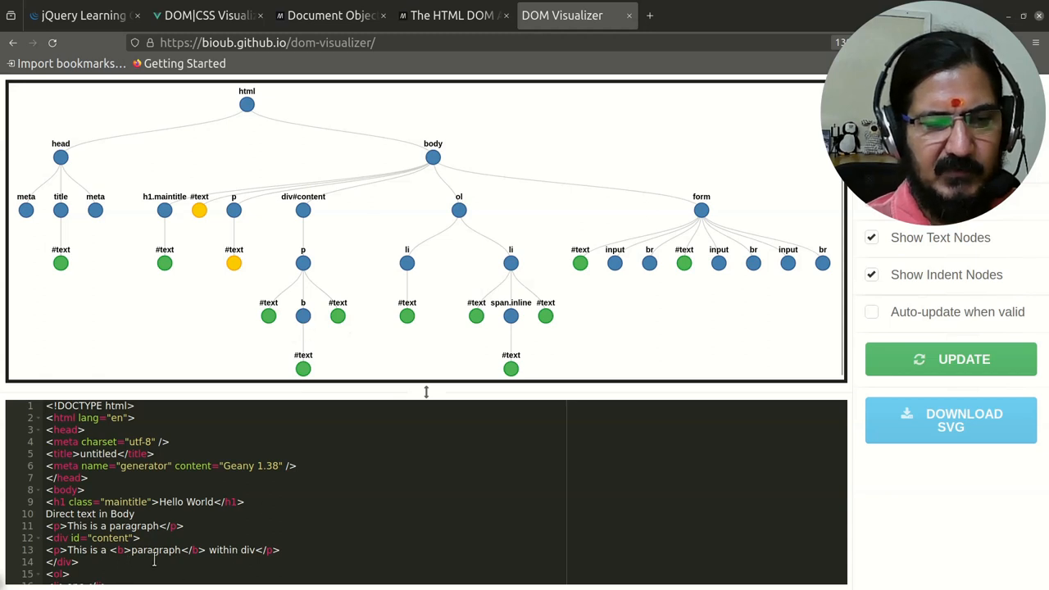
pyautogui.moveTo(411, 242)
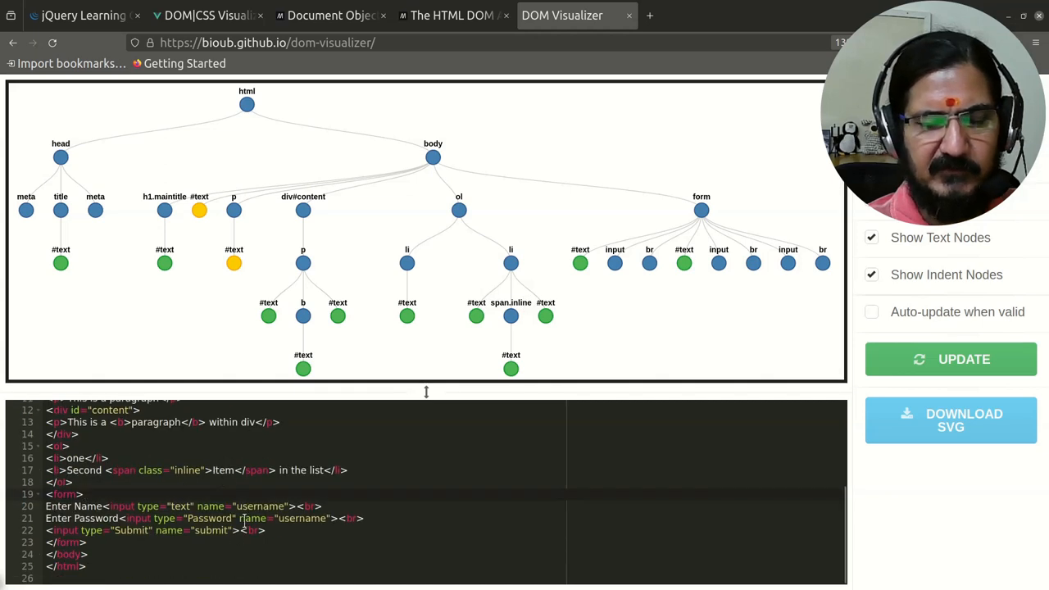
pyautogui.moveTo(228, 97)
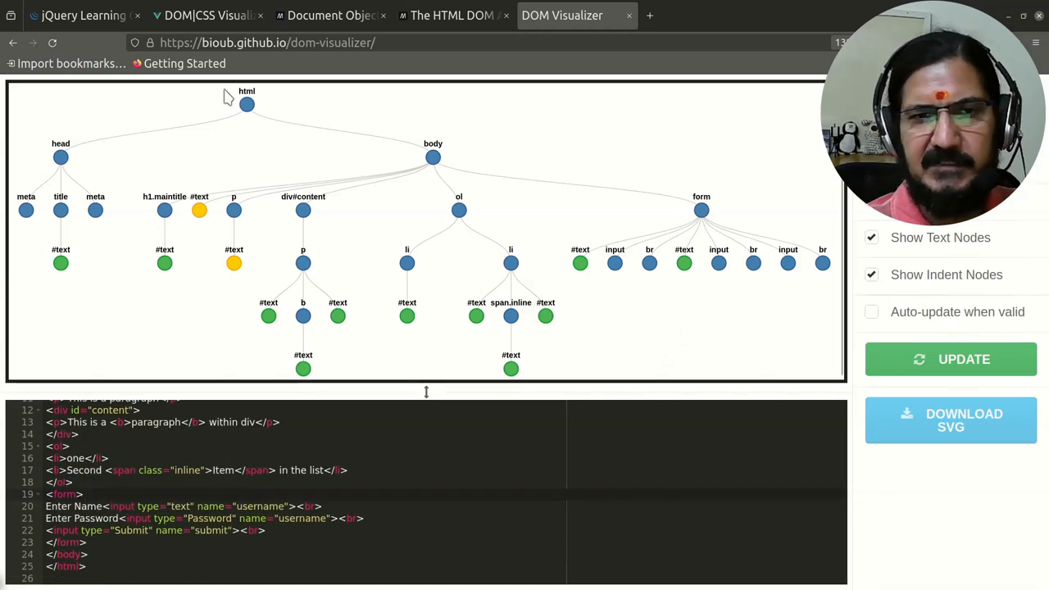
pyautogui.moveTo(729, 262)
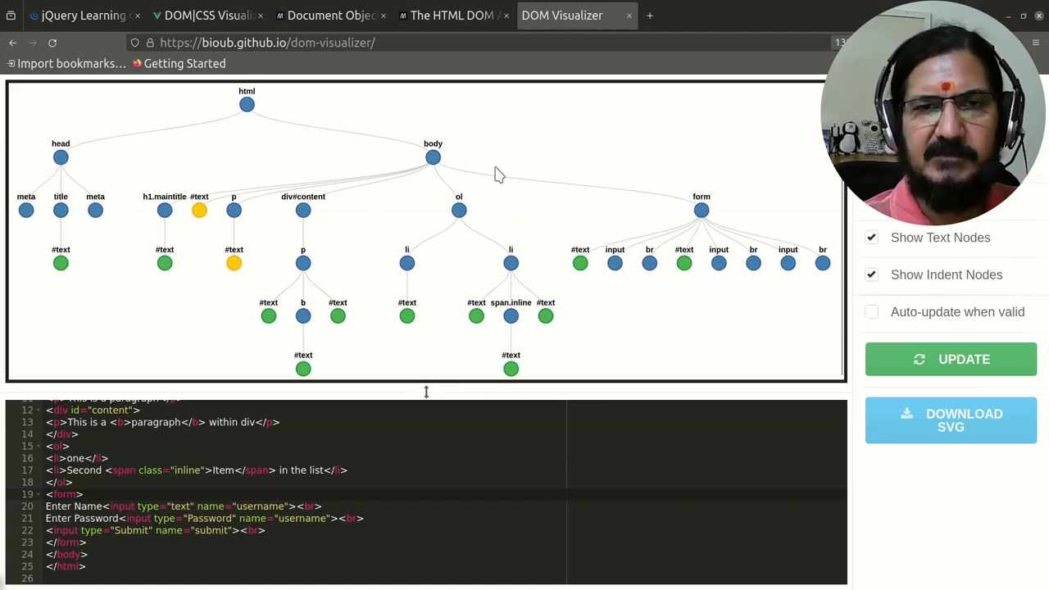
pyautogui.moveTo(490, 174)
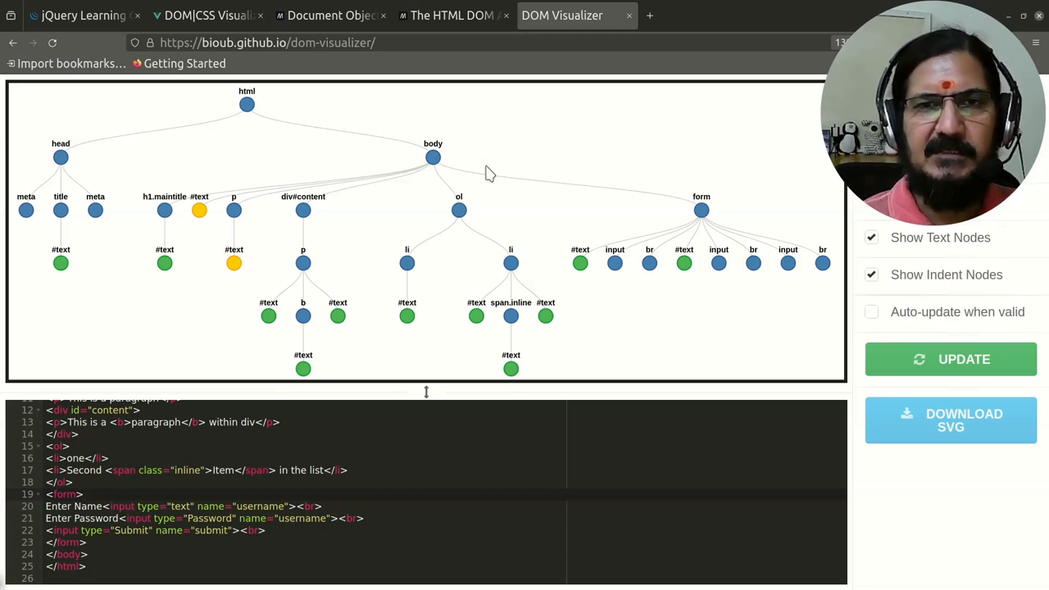
pyautogui.moveTo(446, 88)
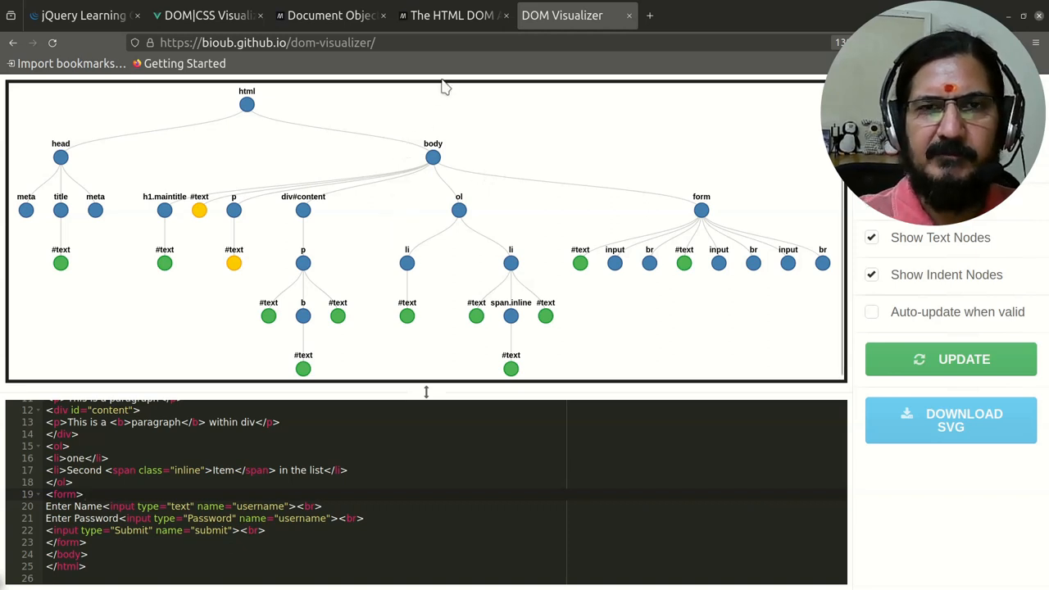
# Switch to the MDN 'The HTML DOM API' reference article.
pyautogui.click(452, 15)
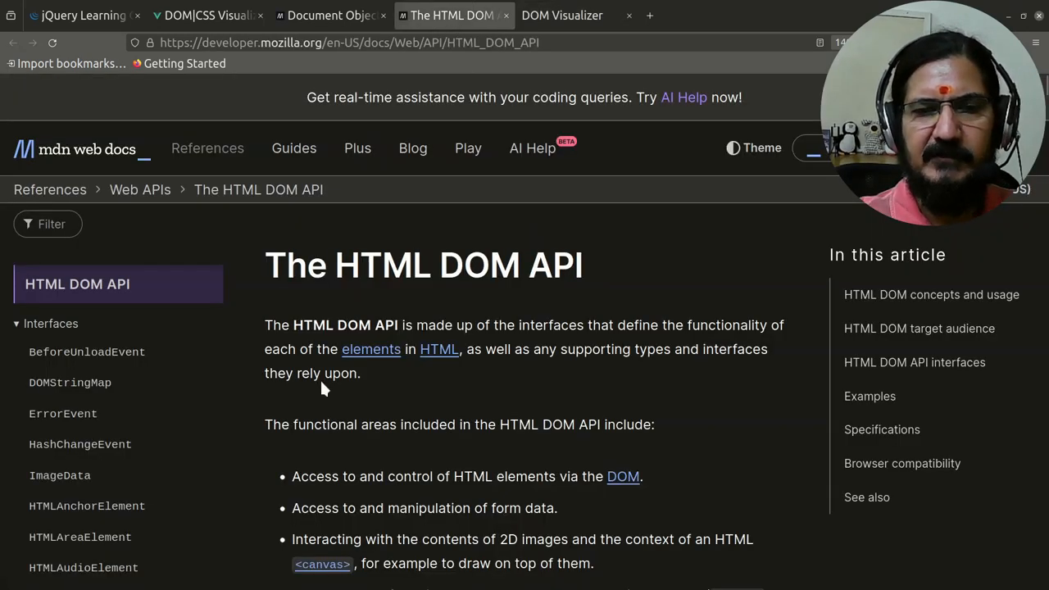
pyautogui.moveTo(603, 371)
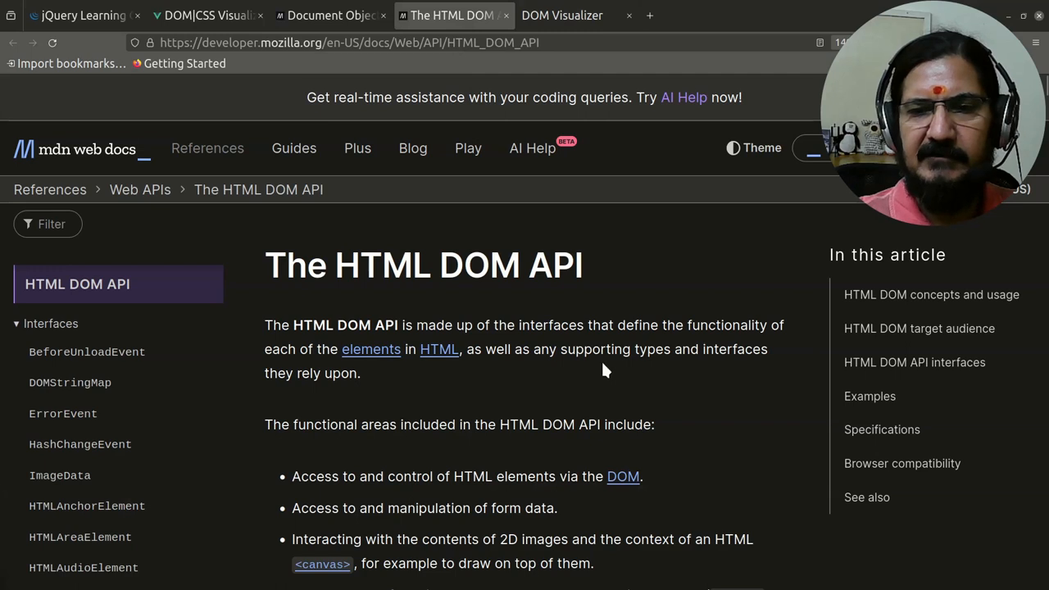
pyautogui.moveTo(538, 420)
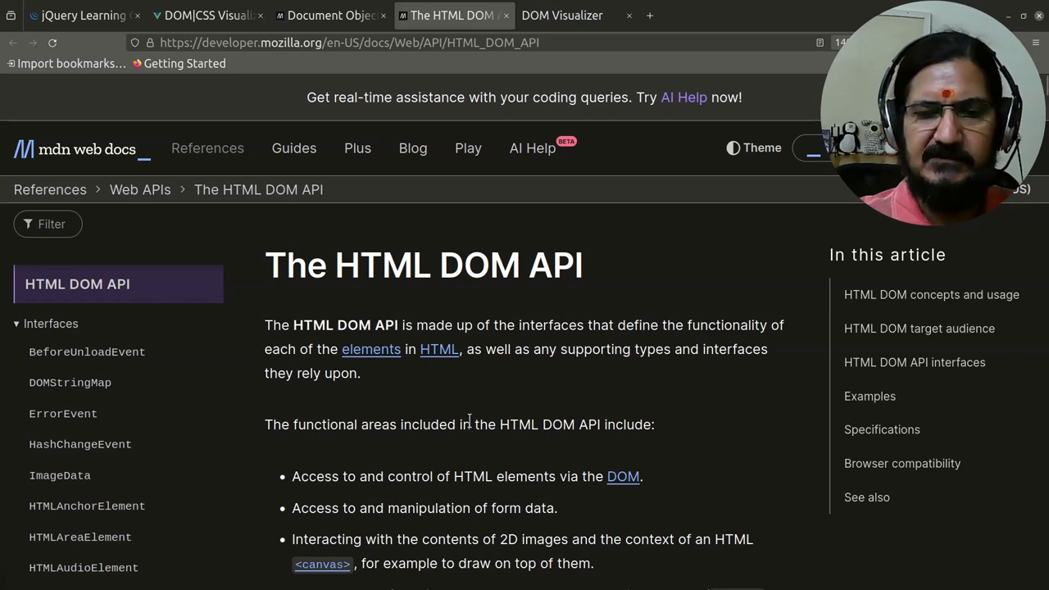
pyautogui.moveTo(449, 400)
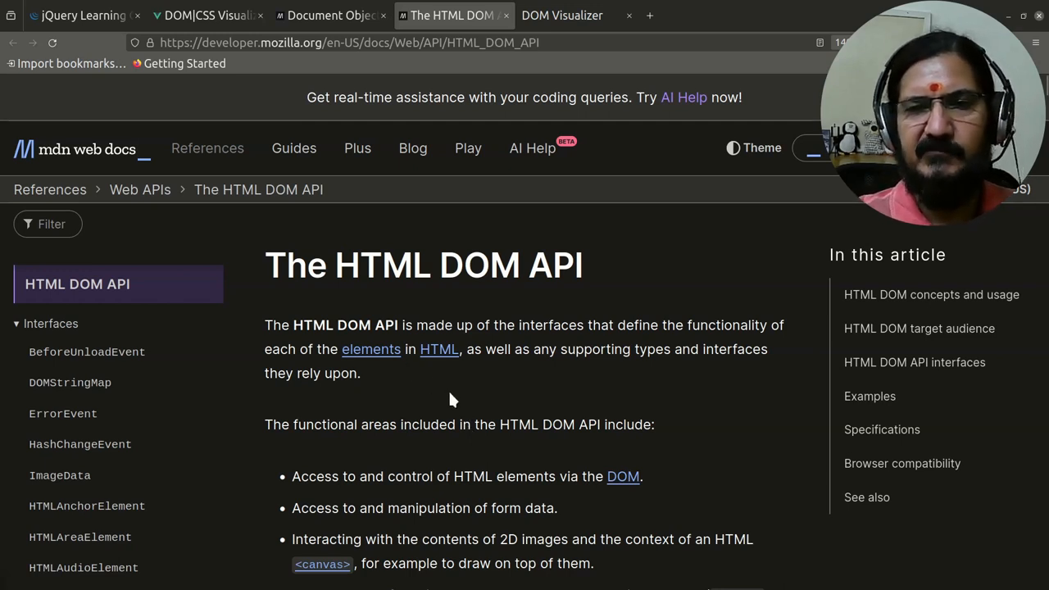
pyautogui.moveTo(429, 462)
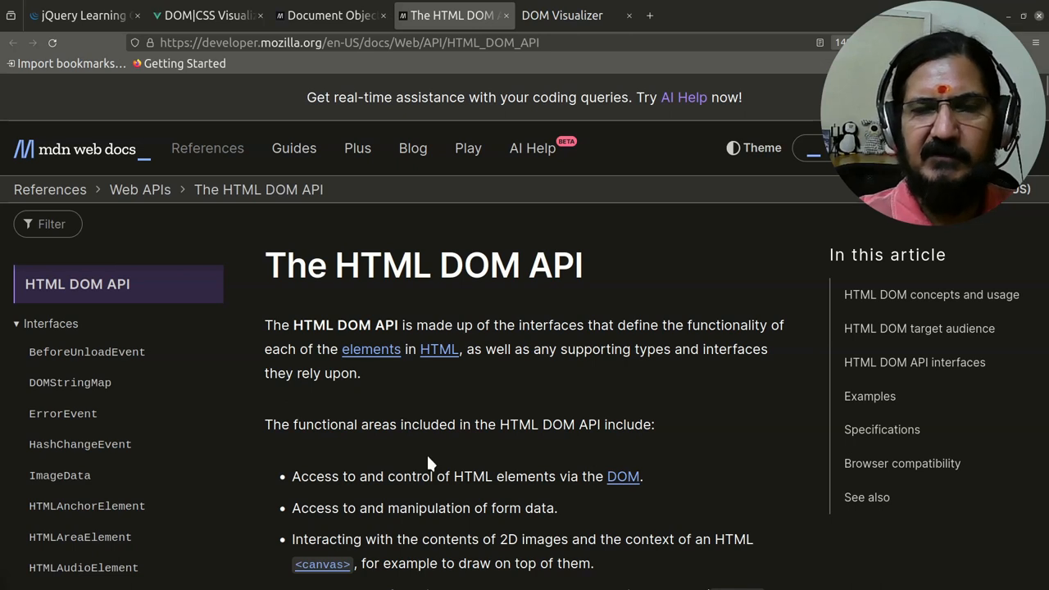
pyautogui.moveTo(548, 409)
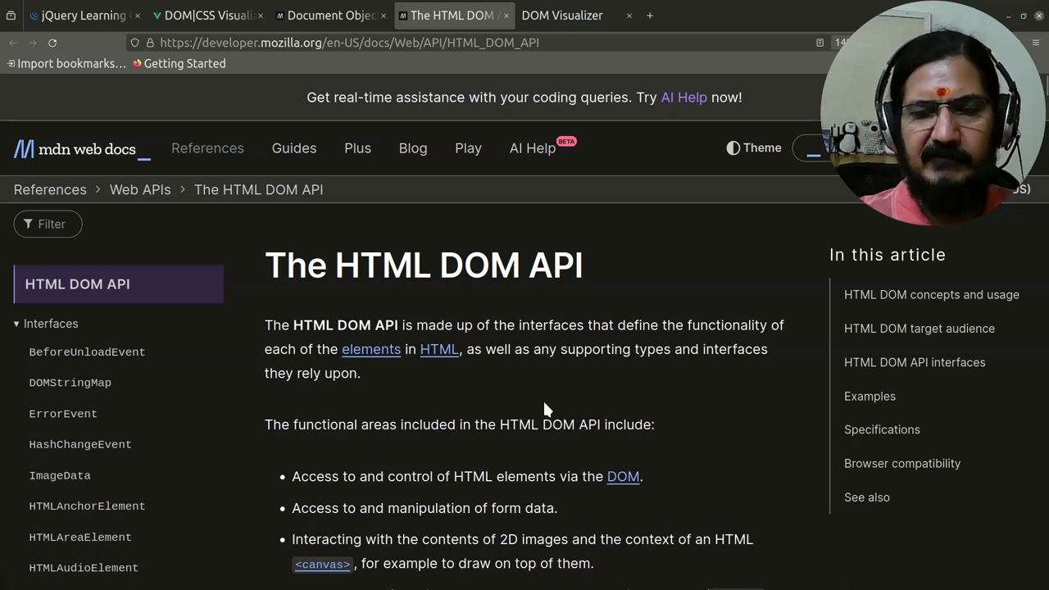
# Switch back to DOM Visualizer showing the sample page's node tree.
pyautogui.click(563, 15)
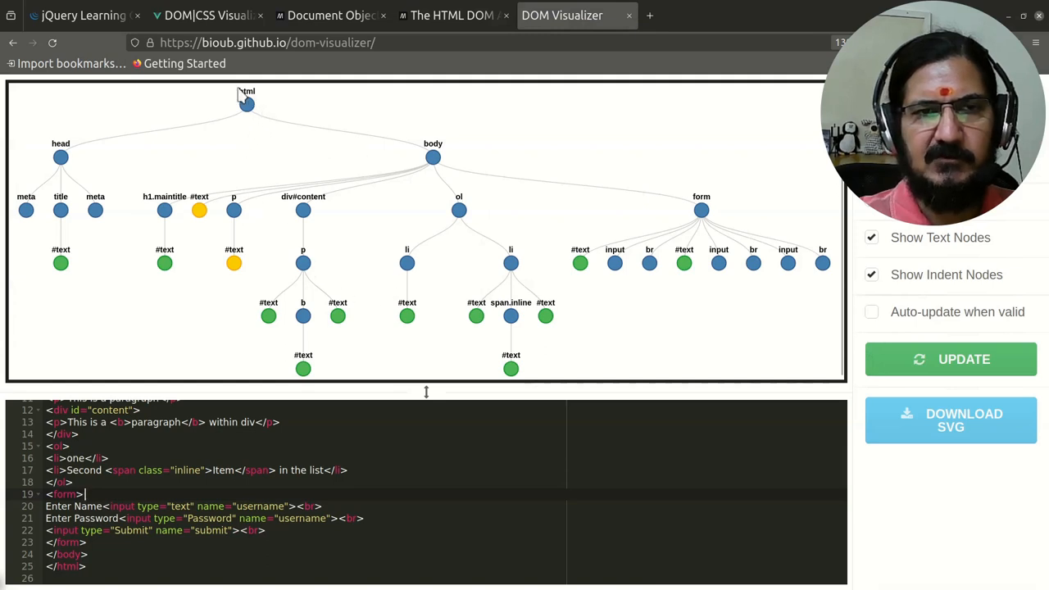
pyautogui.moveTo(286, 162)
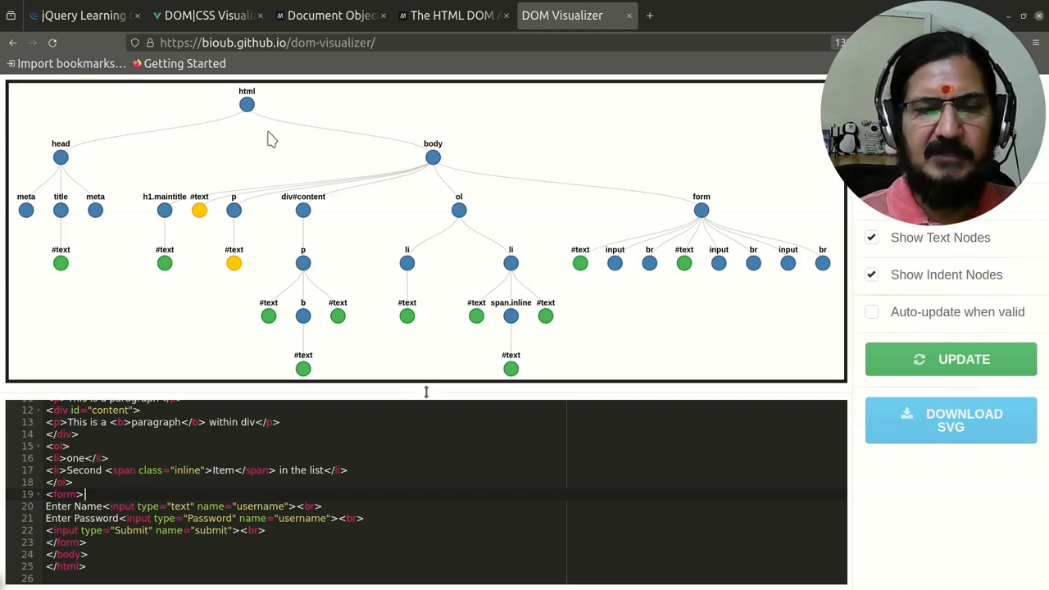
pyautogui.moveTo(282, 151)
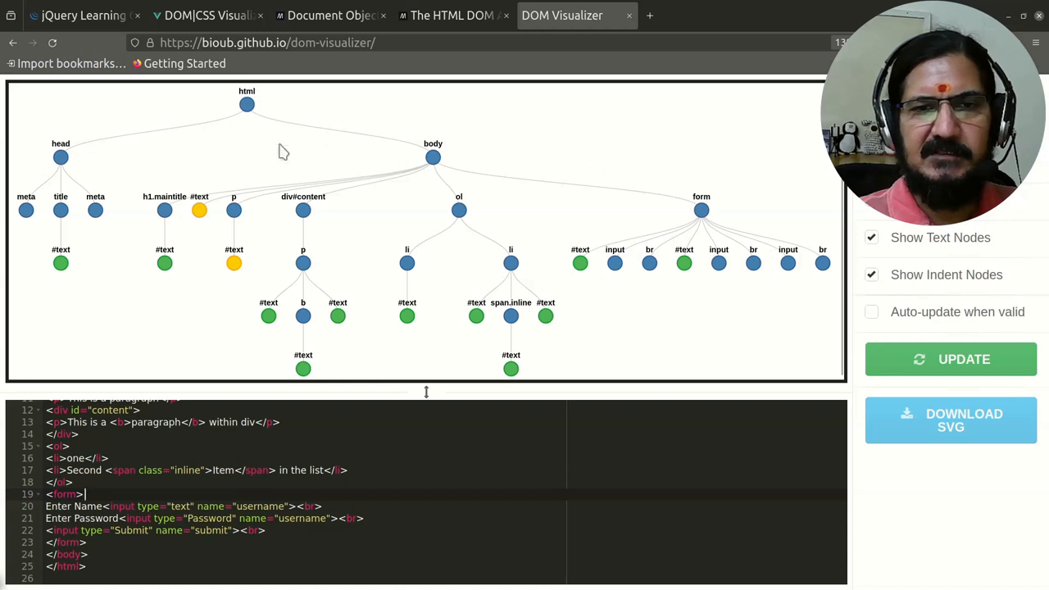
pyautogui.moveTo(402, 253)
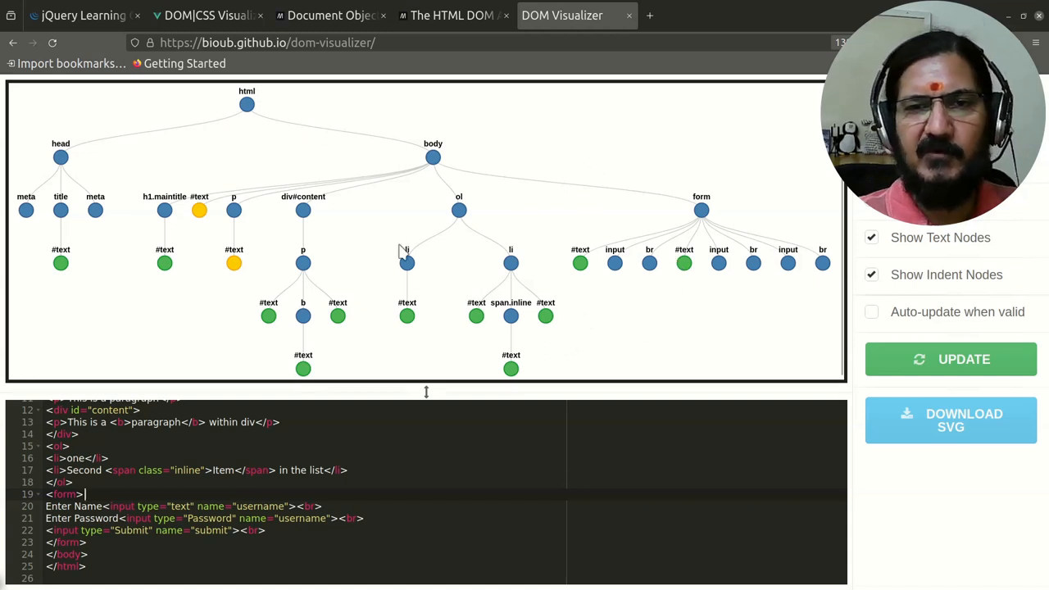
pyautogui.moveTo(451, 17)
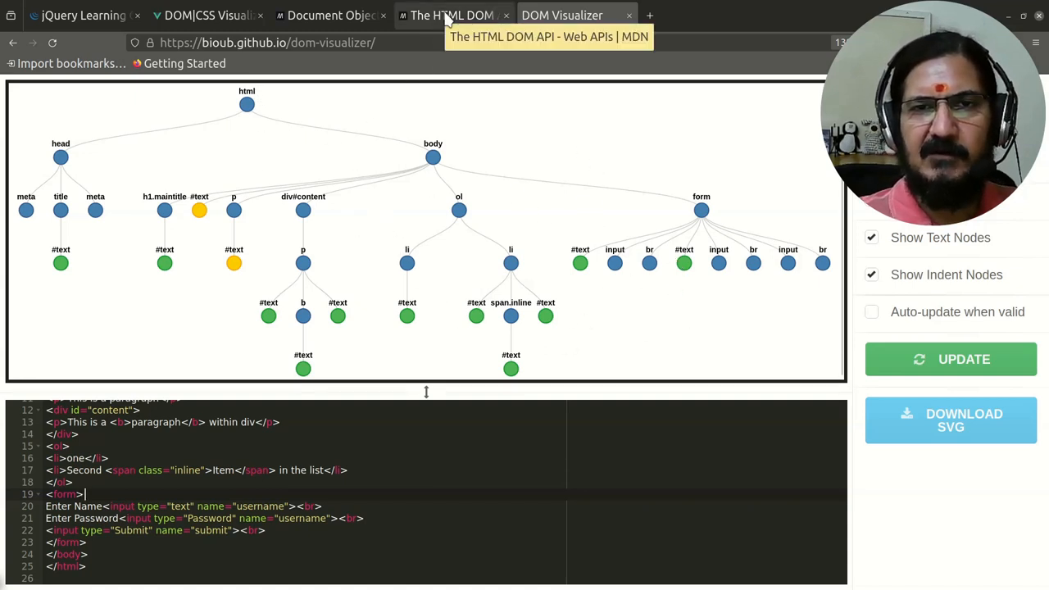
# Browse the MDN Document Object Model article, then settle on The HTML DOM API reference page.
pyautogui.click(451, 15)
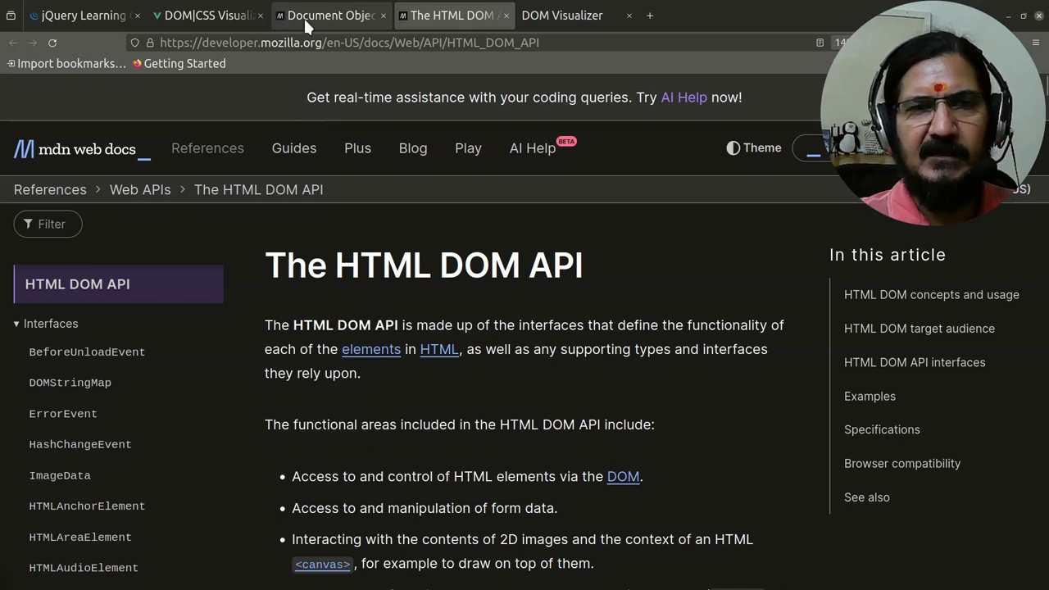
pyautogui.click(331, 14)
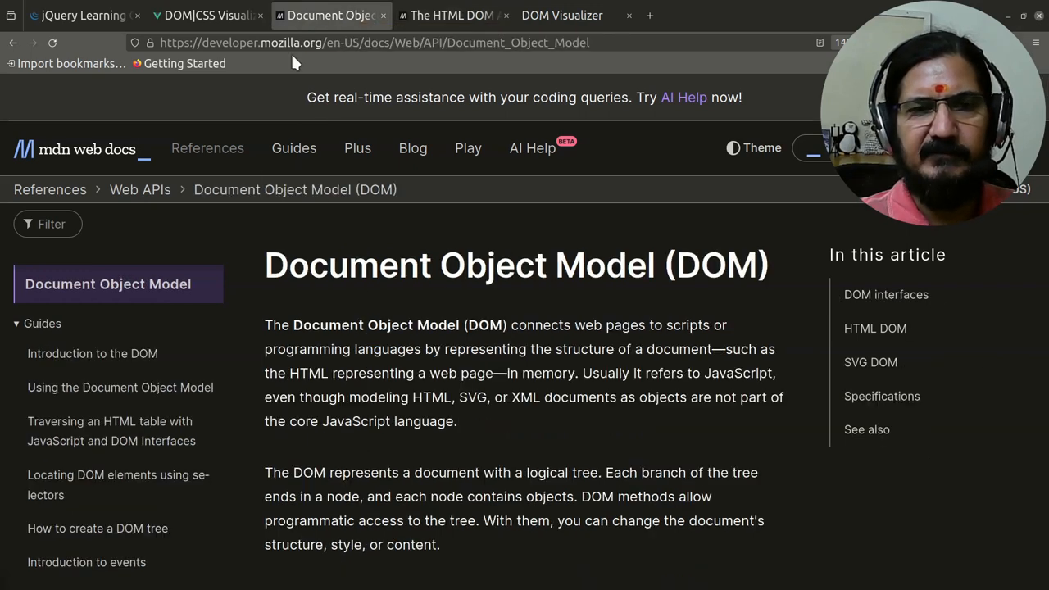
pyautogui.moveTo(352, 416)
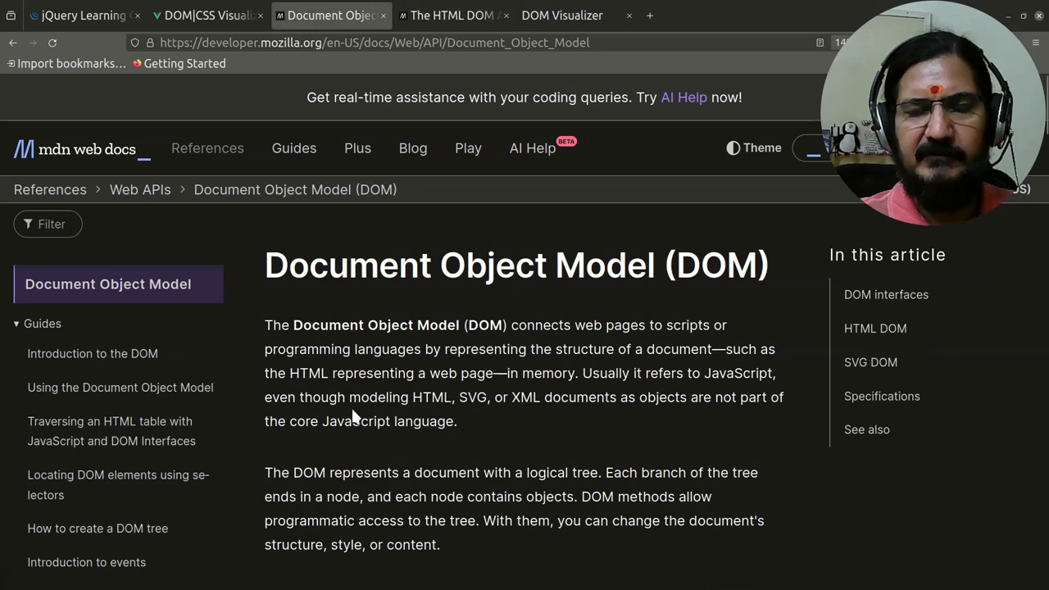
pyautogui.moveTo(396, 321)
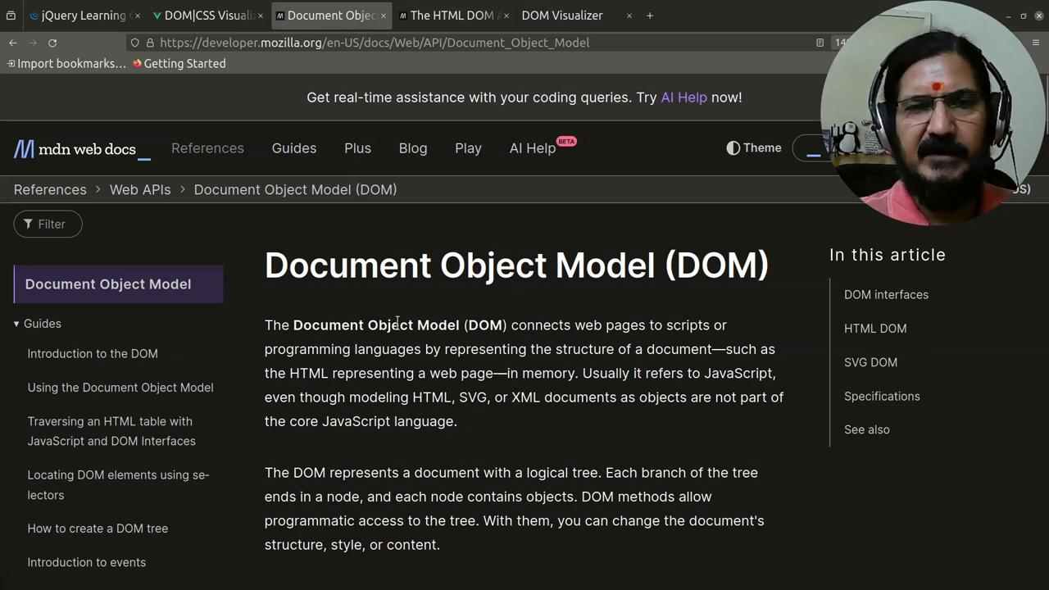
pyautogui.moveTo(256, 124)
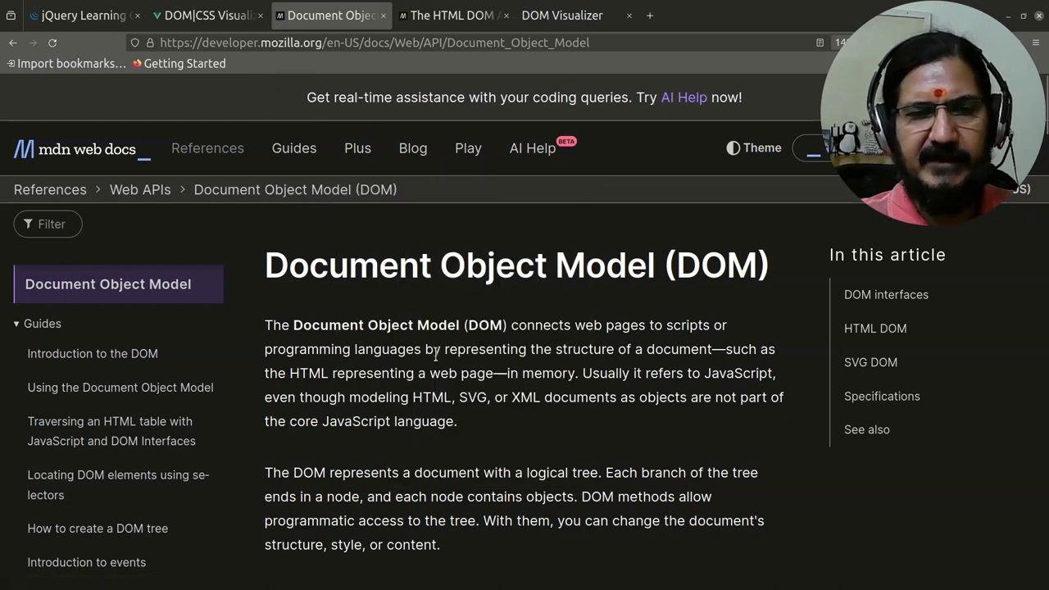
pyautogui.moveTo(423, 308)
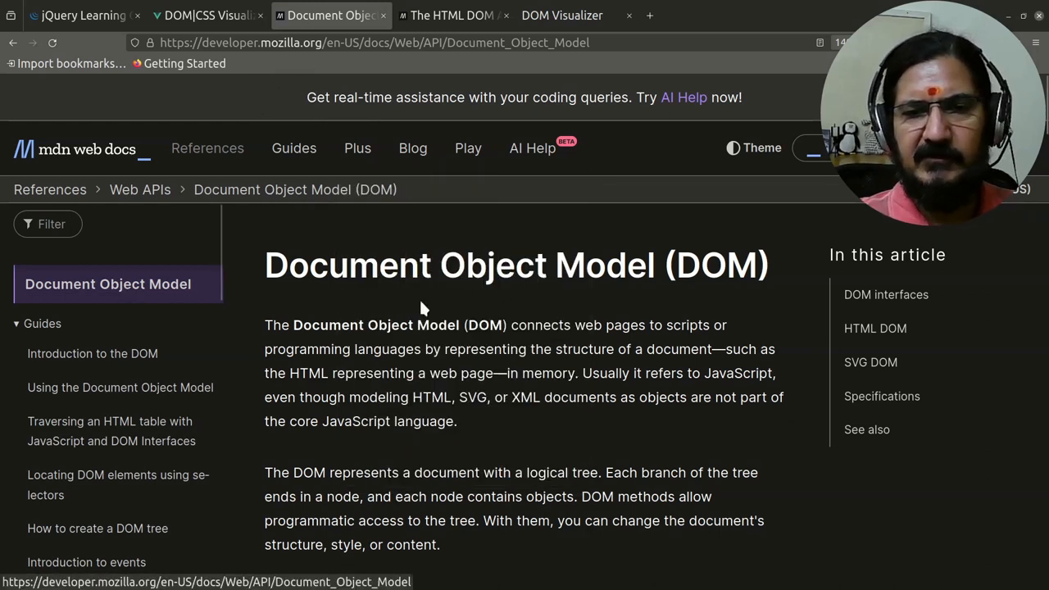
pyautogui.scroll(-3)
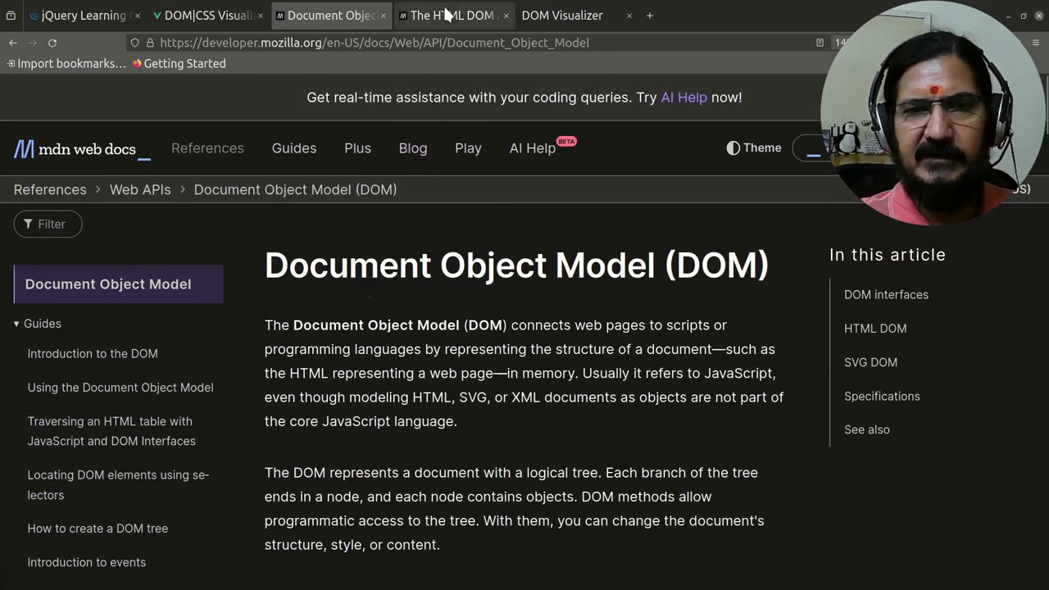
pyautogui.click(451, 15)
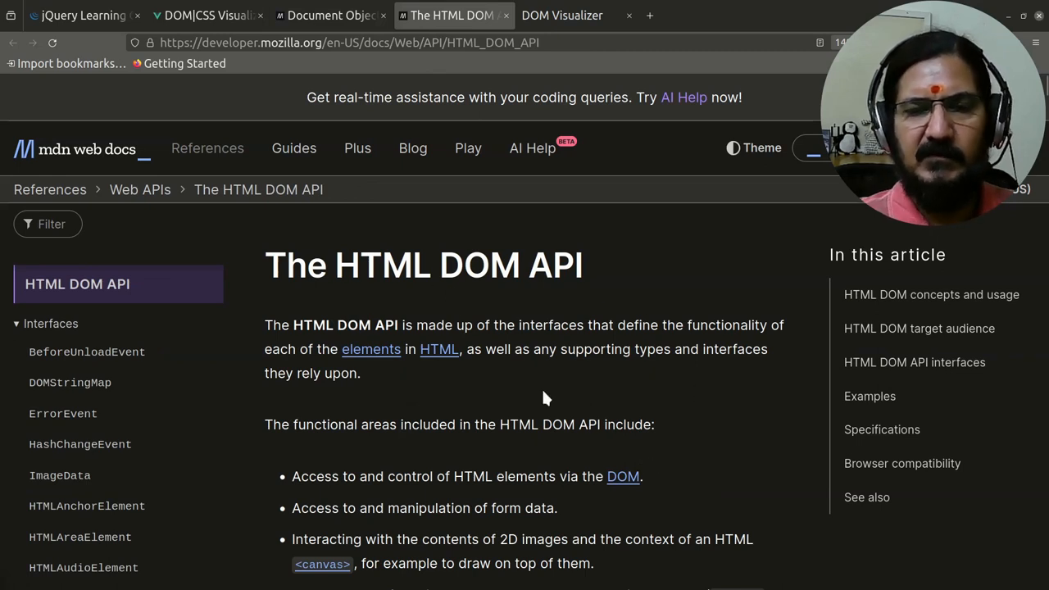
pyautogui.moveTo(502, 387)
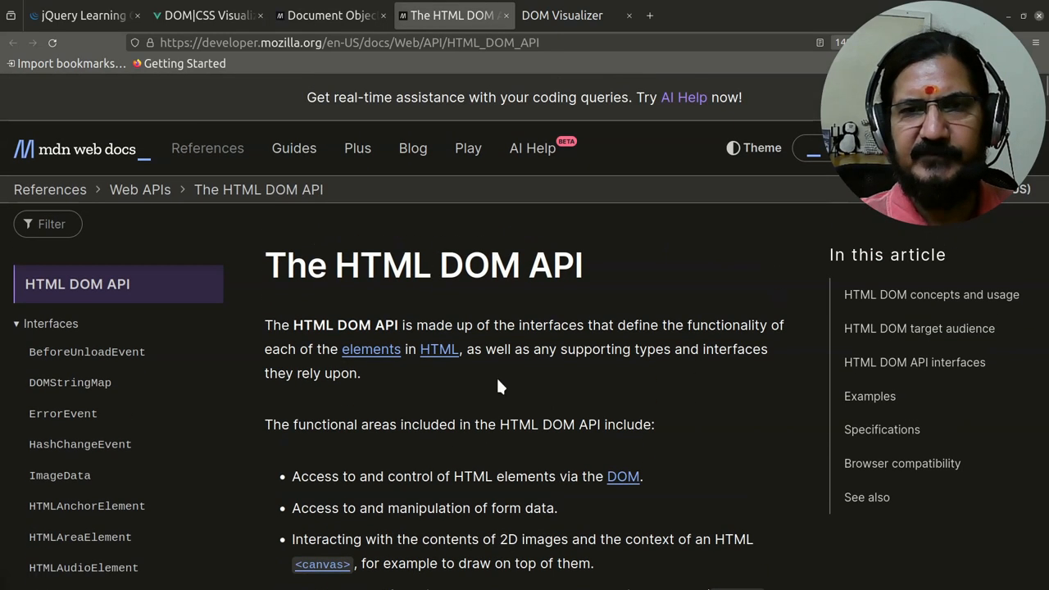
pyautogui.moveTo(652, 344)
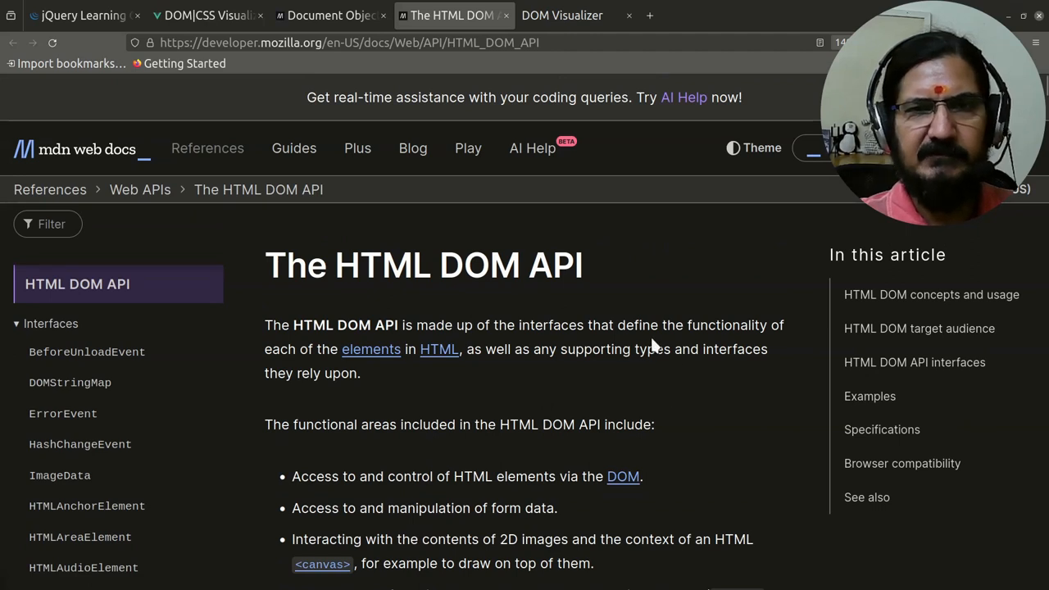
# Switch back to DOM Visualizer showing the sample page's node tree with head, body, ol and form branches.
pyautogui.click(562, 15)
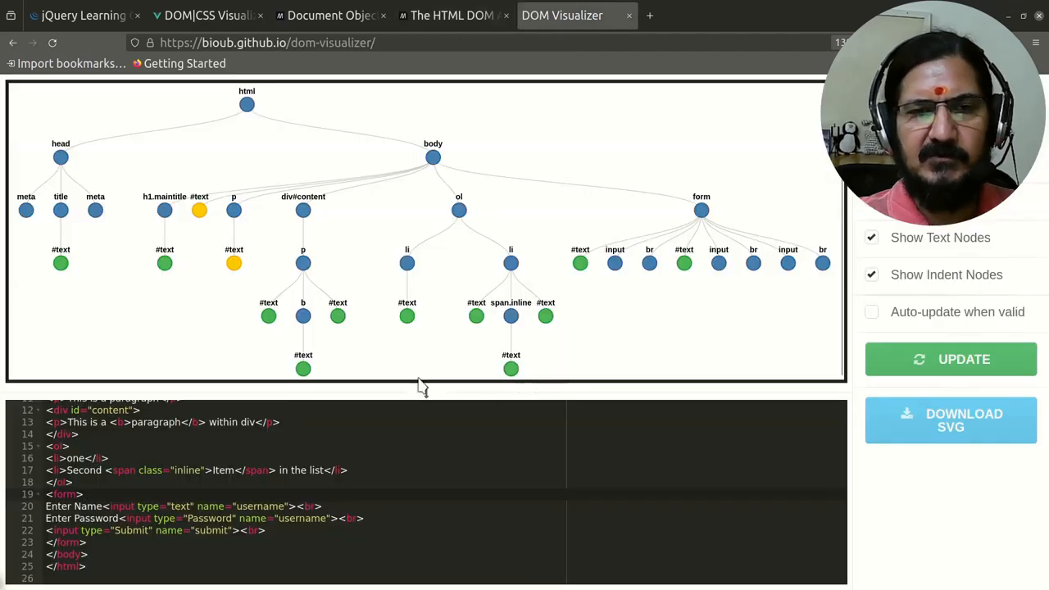
pyautogui.moveTo(194, 239)
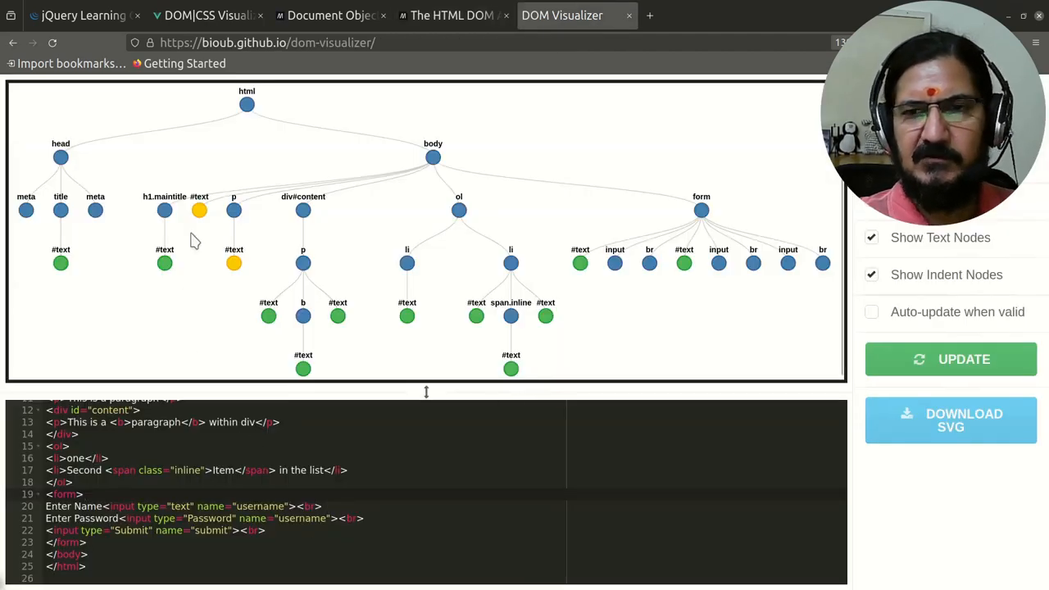
pyautogui.moveTo(610, 157)
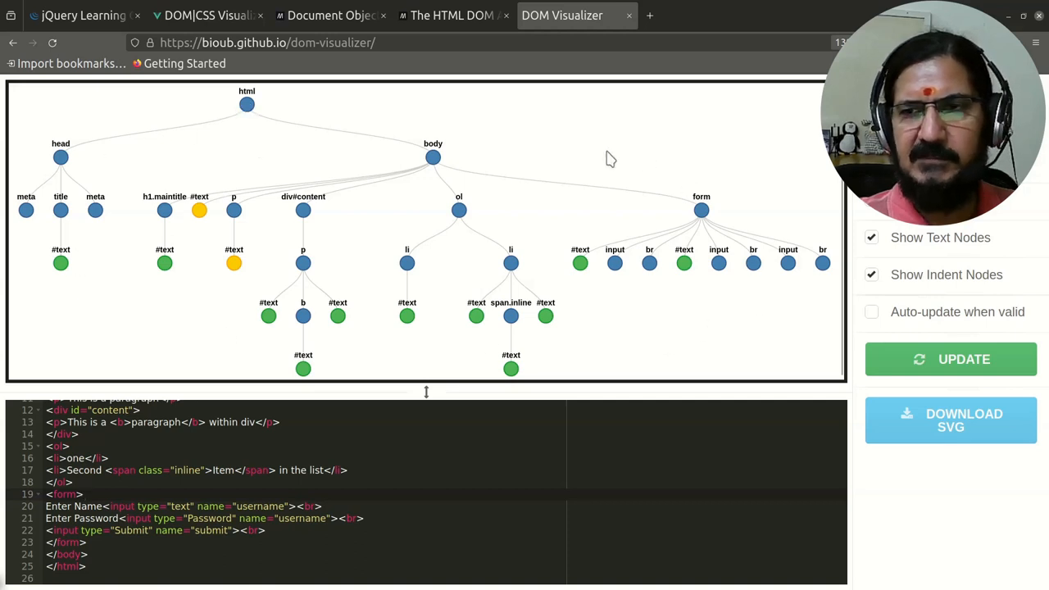
pyautogui.moveTo(288, 277)
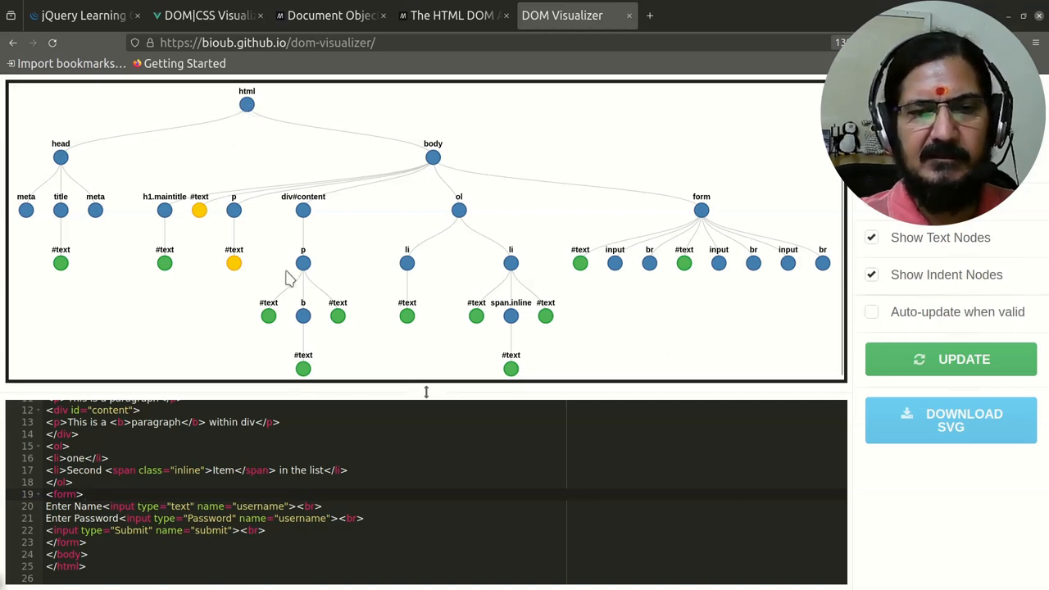
pyautogui.moveTo(350, 321)
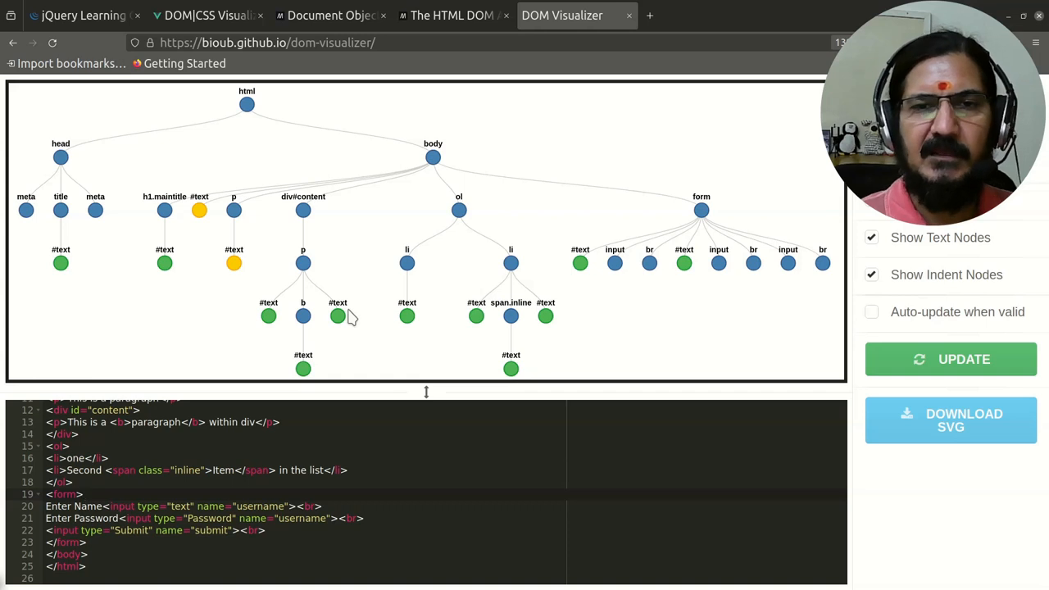
pyautogui.moveTo(521, 271)
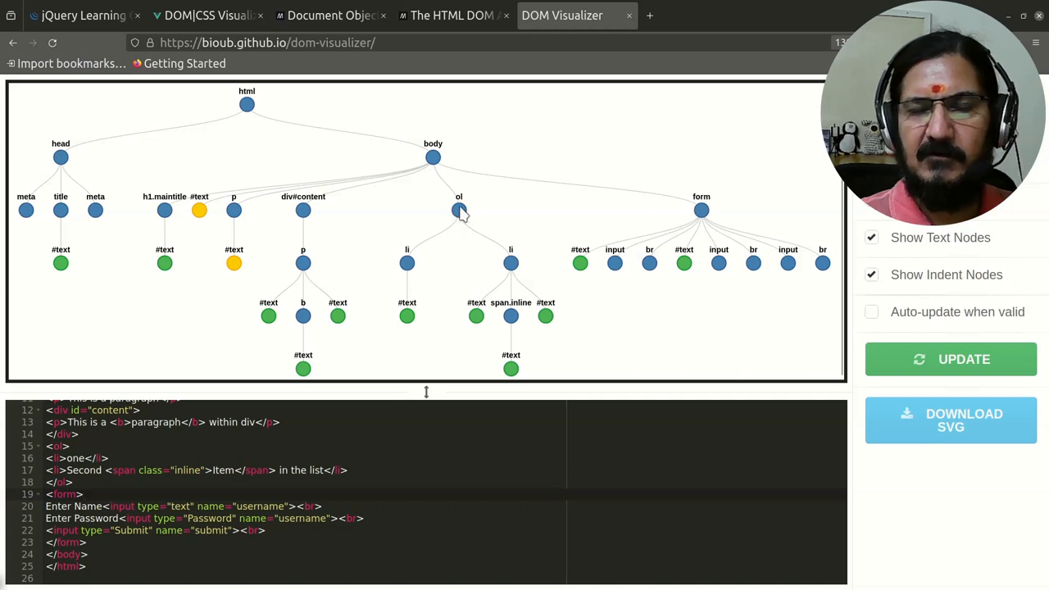
pyautogui.moveTo(511, 266)
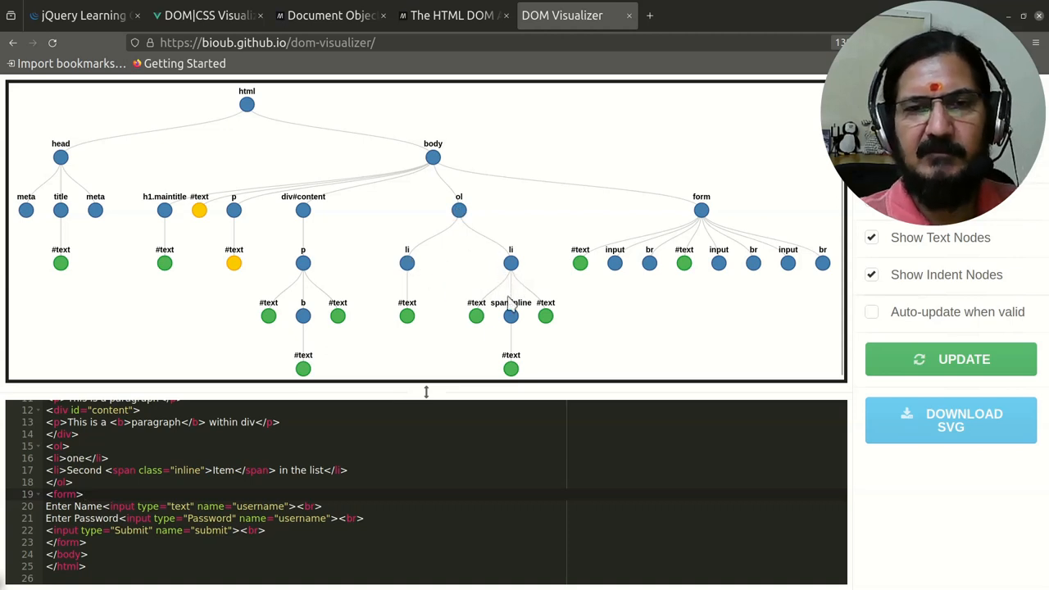
pyautogui.moveTo(492, 338)
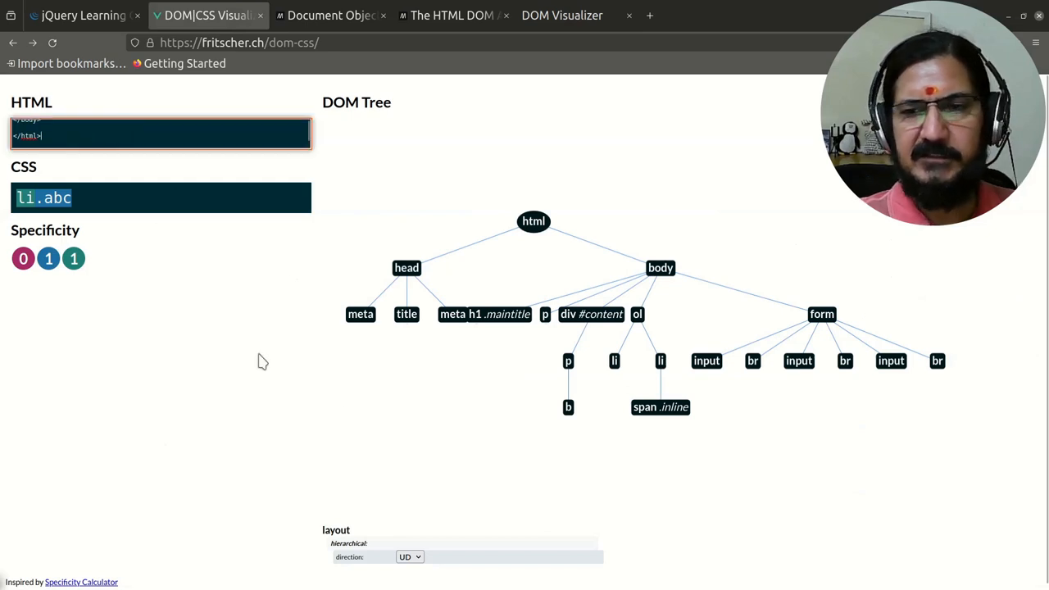
pyautogui.moveTo(802, 413)
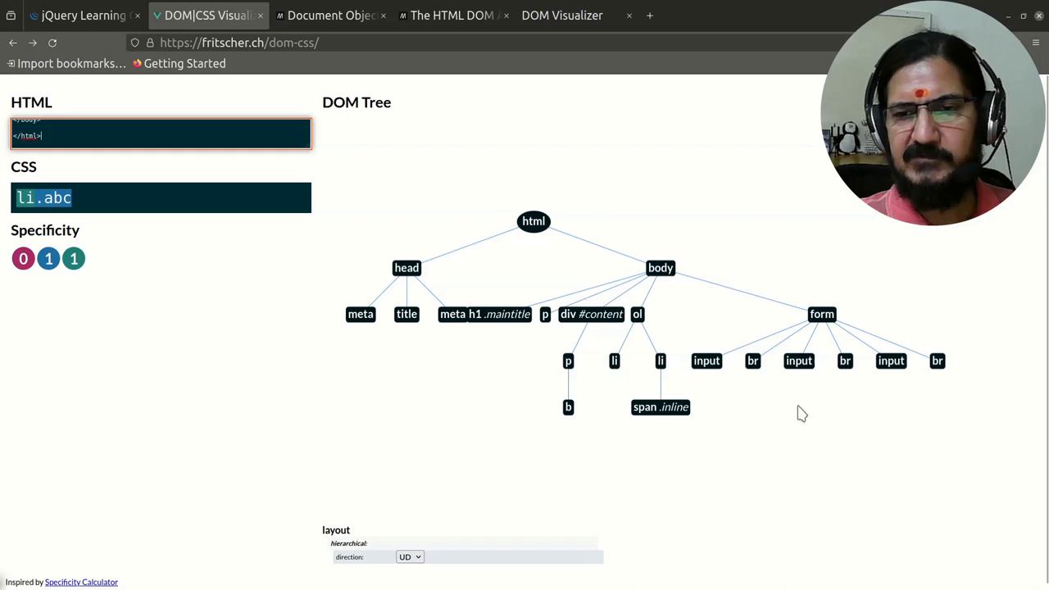
pyautogui.moveTo(499, 426)
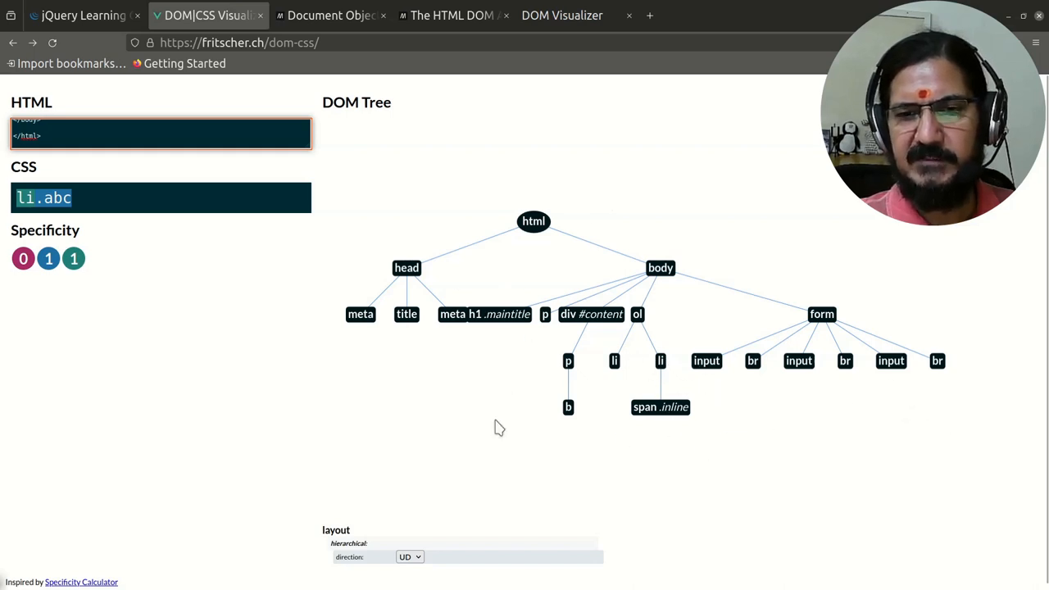
pyautogui.moveTo(410, 429)
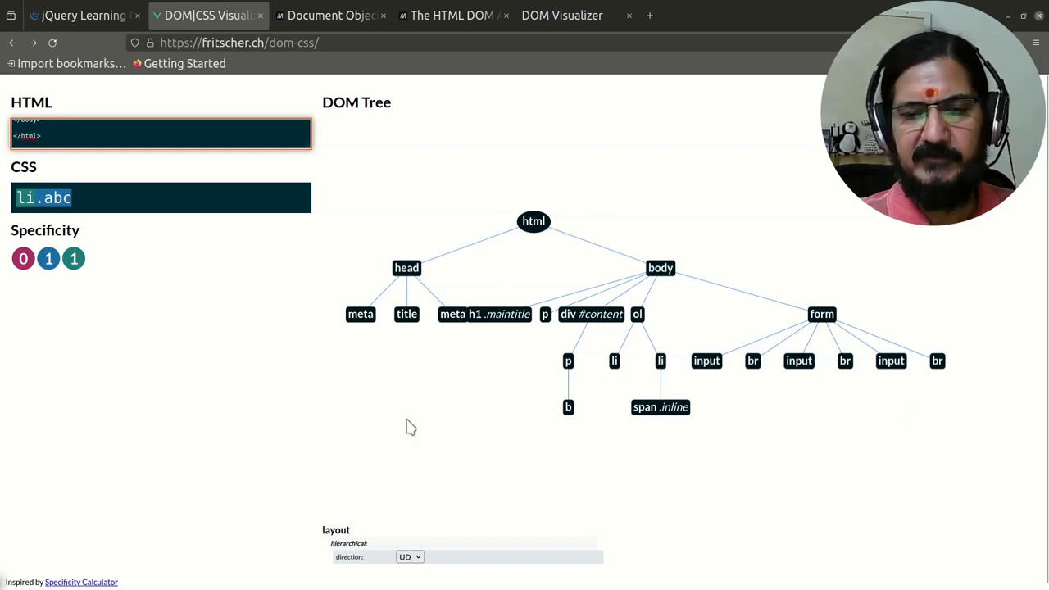
# Set the DOM/CSS Visualizer tree direction to LR, then return to DOM Visualizer and the MDN DOM article.
pyautogui.click(410, 557)
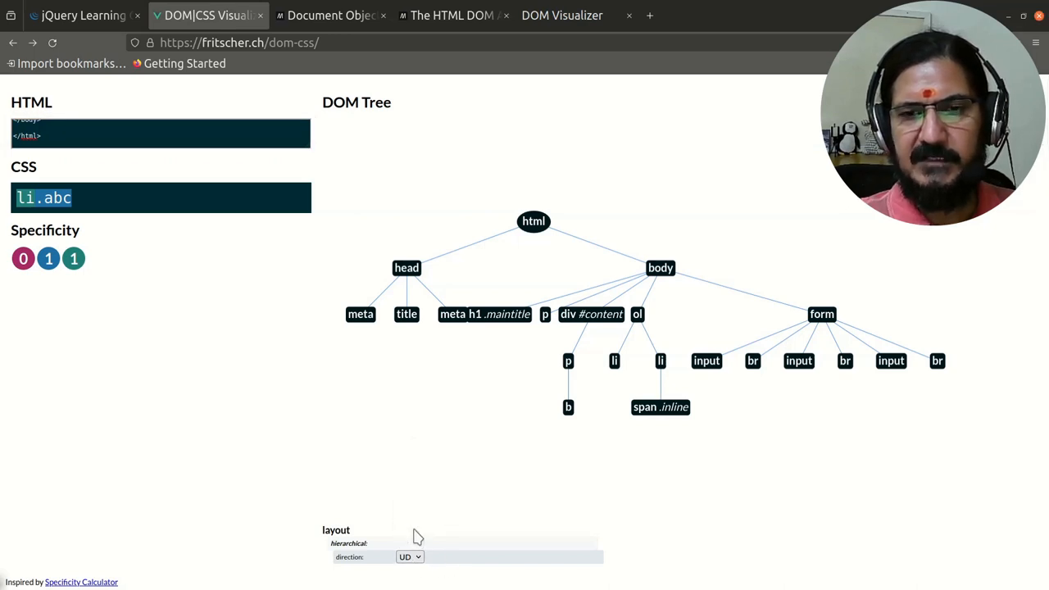
pyautogui.click(410, 558)
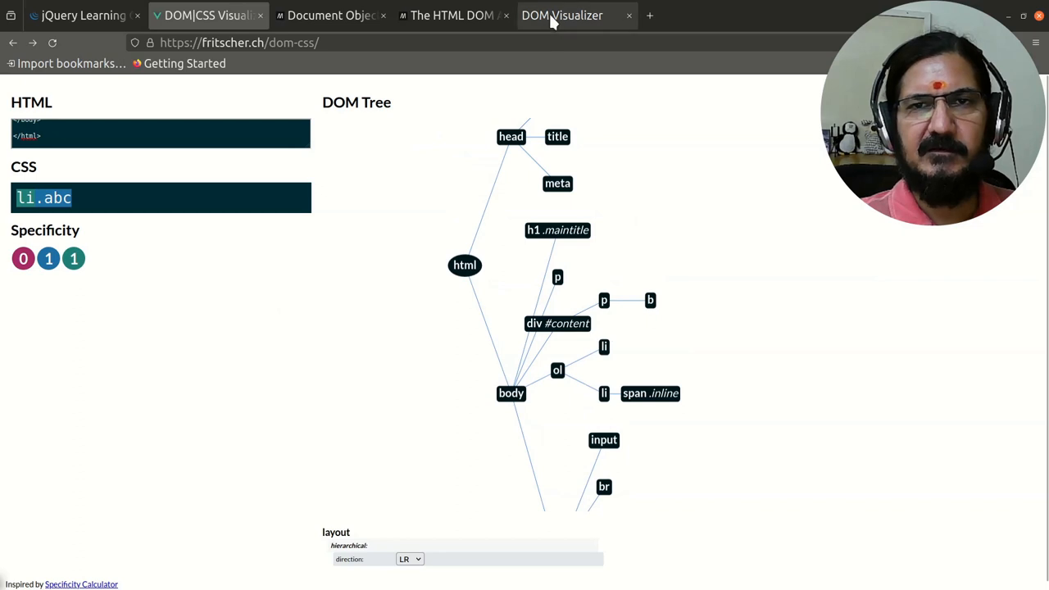
pyautogui.click(562, 15)
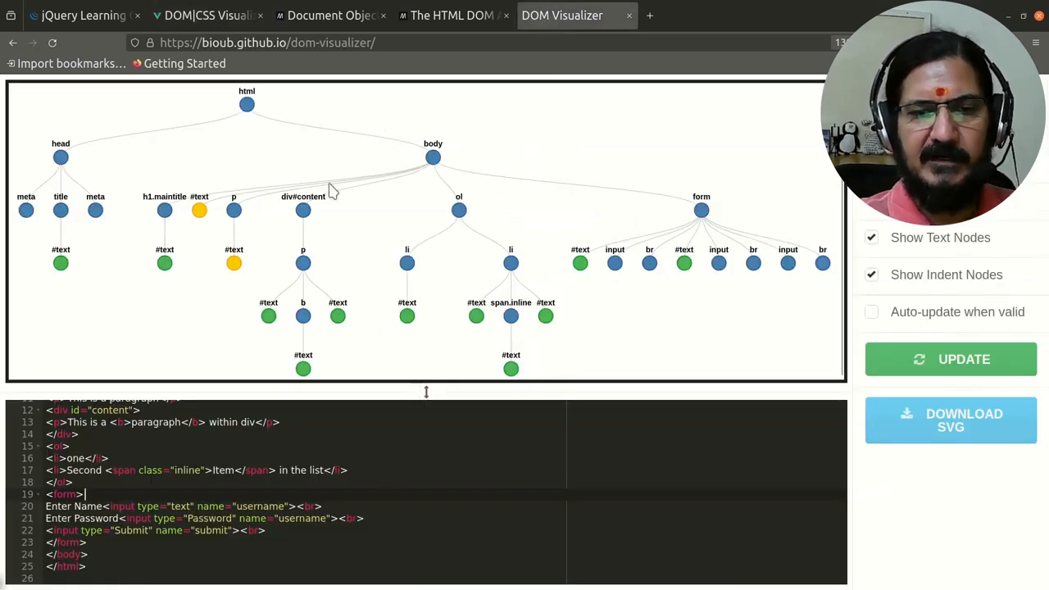
pyautogui.click(332, 15)
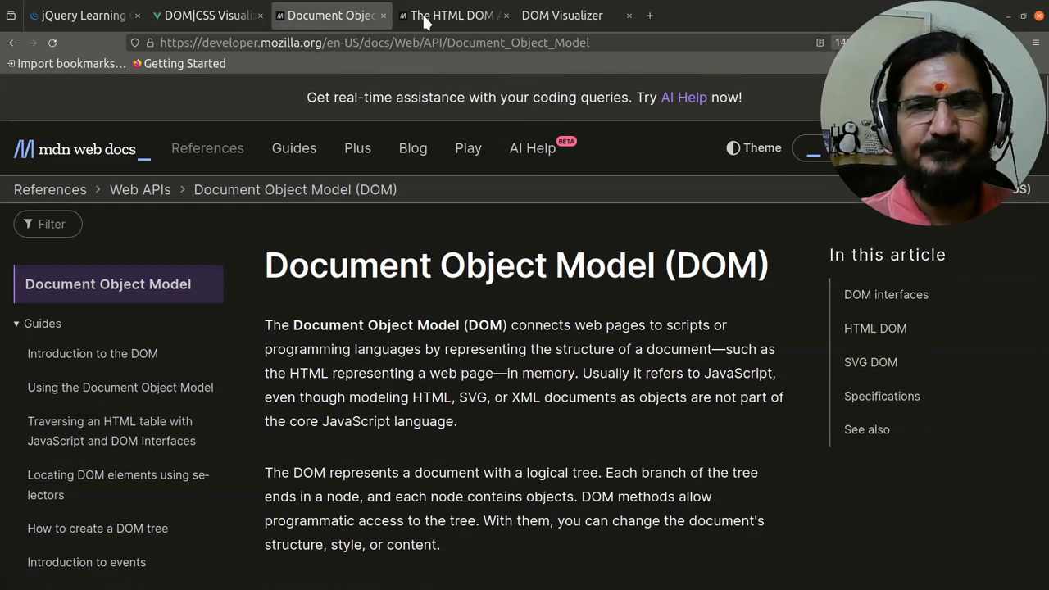
pyautogui.moveTo(518, 437)
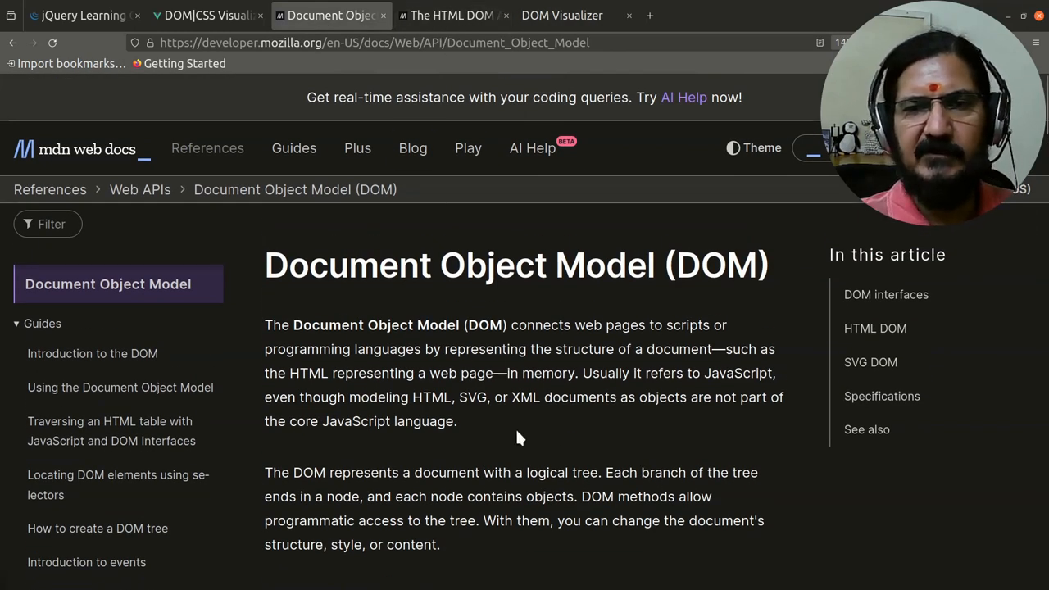
pyautogui.moveTo(545, 469)
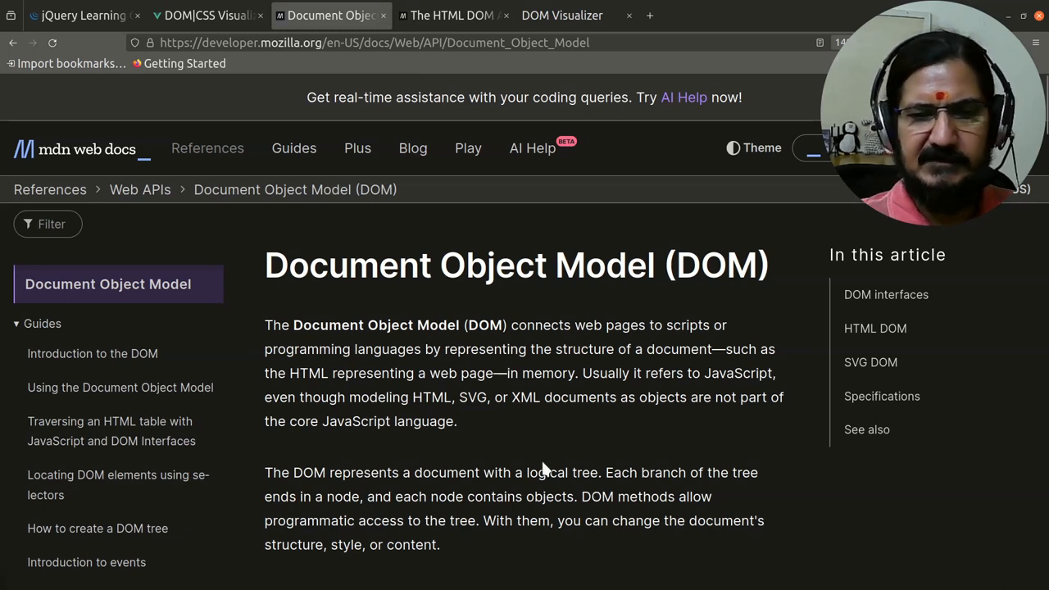
pyautogui.moveTo(453, 15)
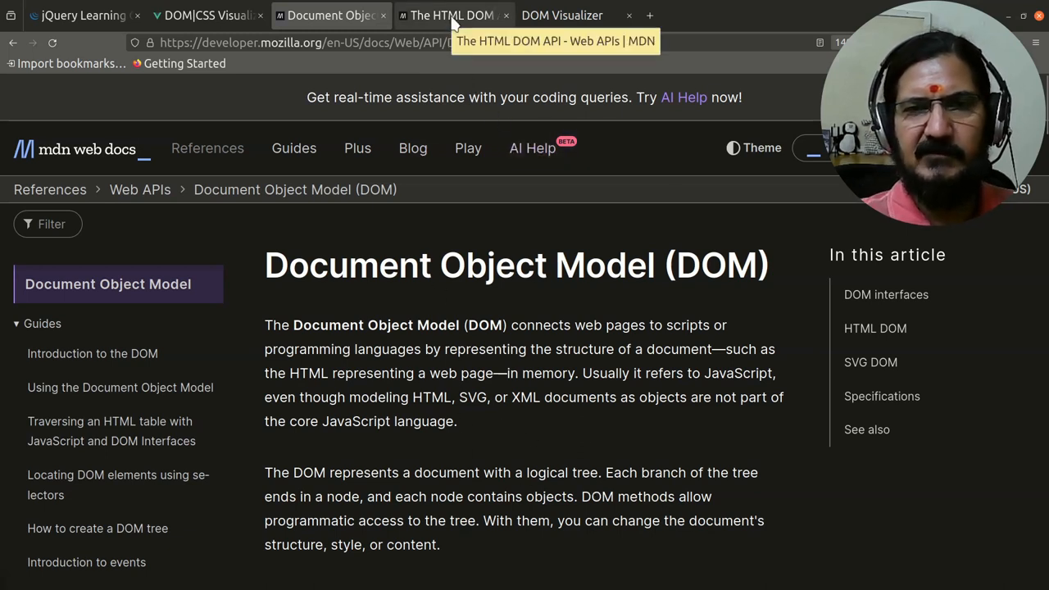
pyautogui.moveTo(401, 452)
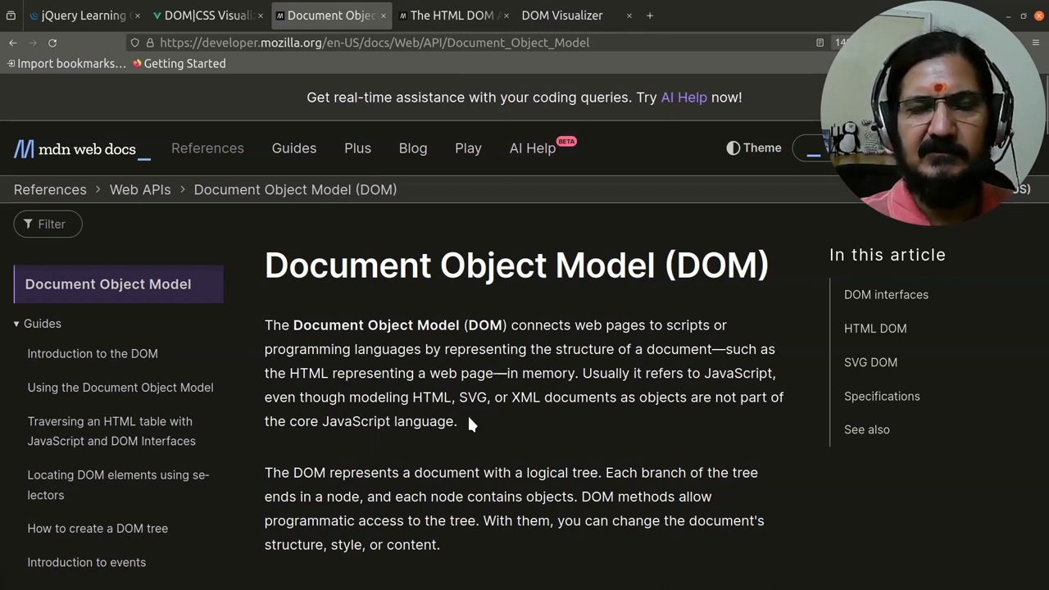
pyautogui.moveTo(587, 352)
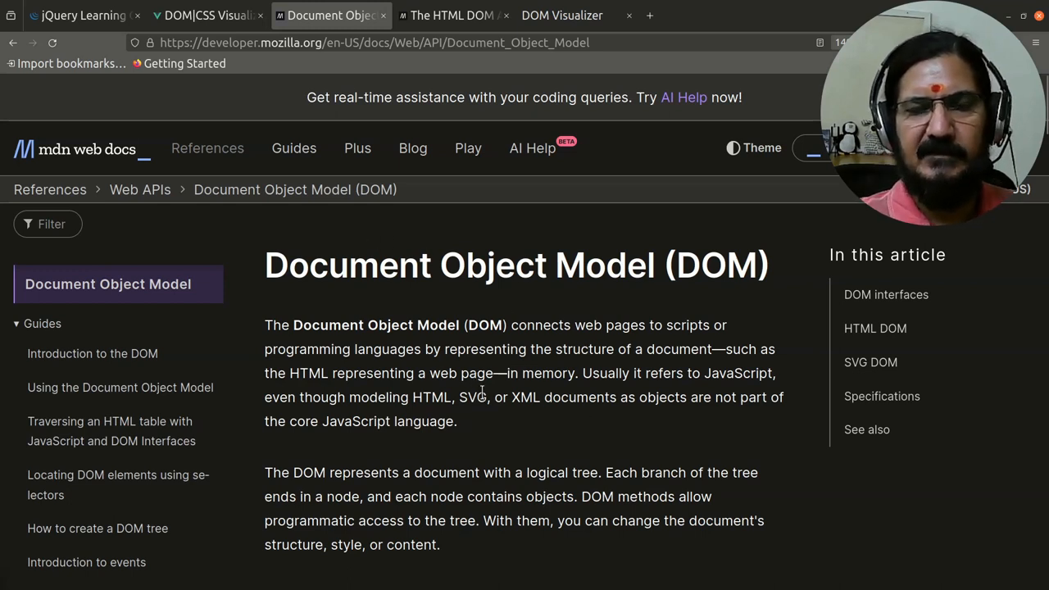
pyautogui.moveTo(485, 422)
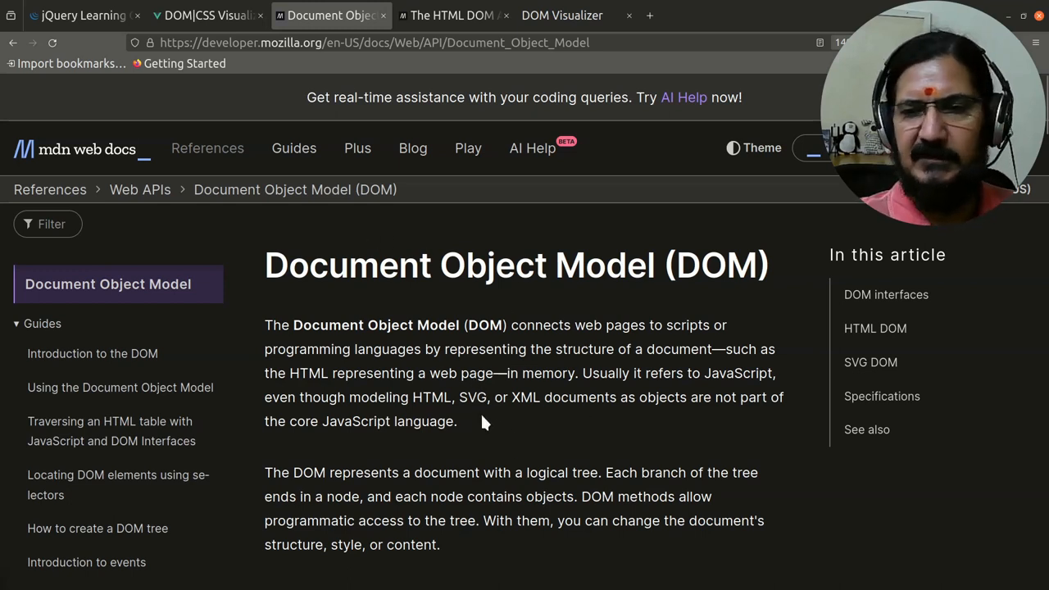
pyautogui.moveTo(486, 459)
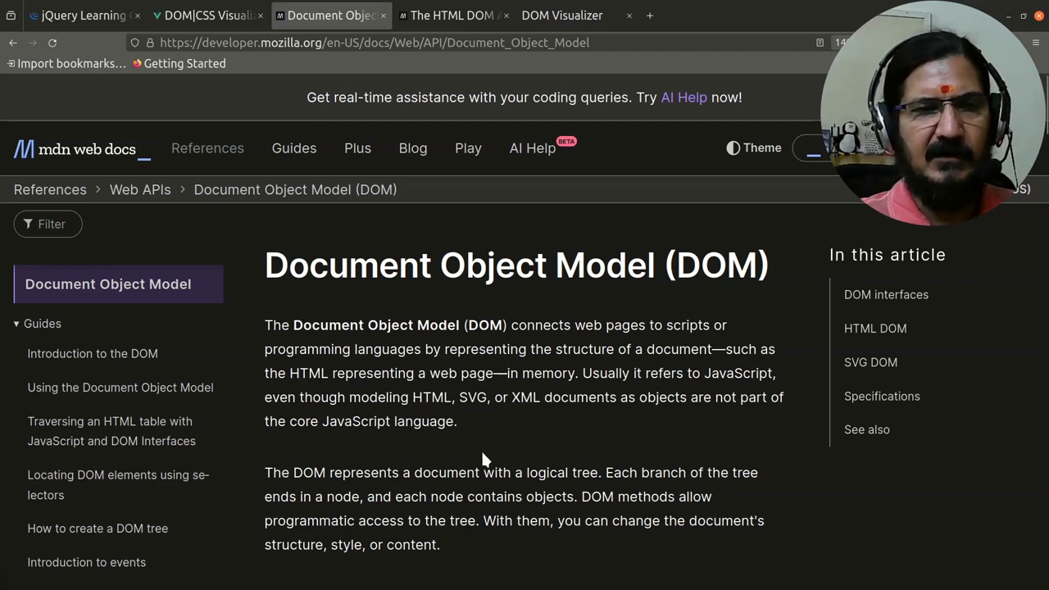